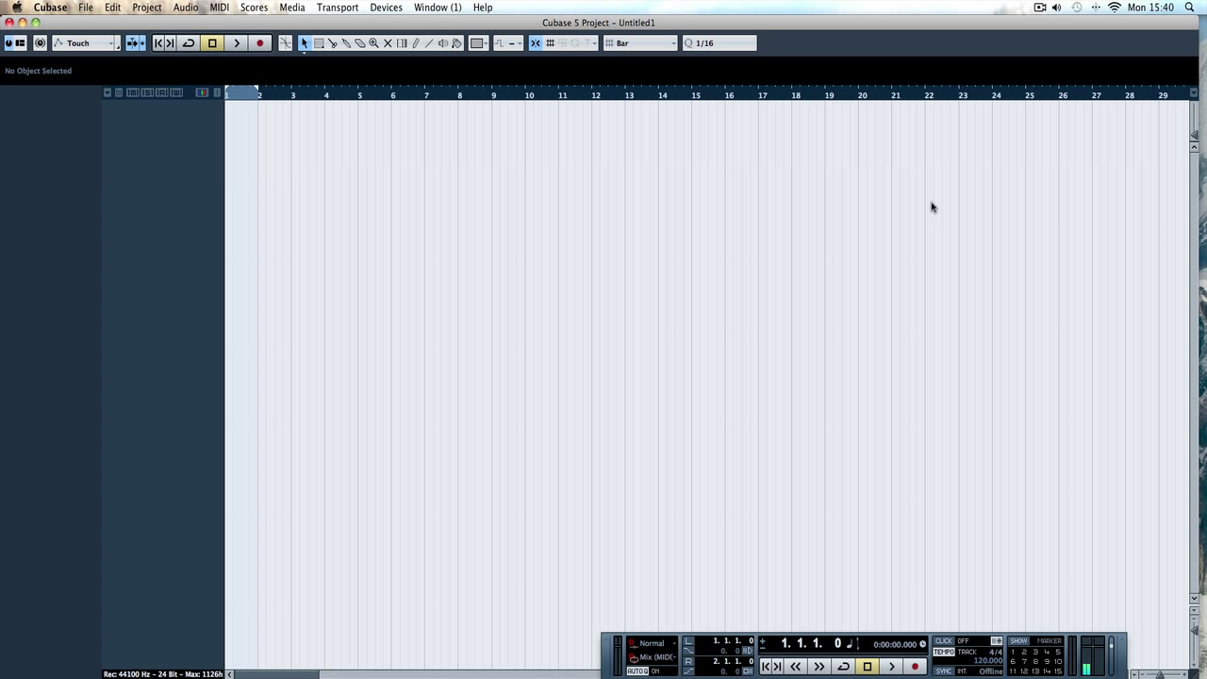
mouse_move(514, 180)
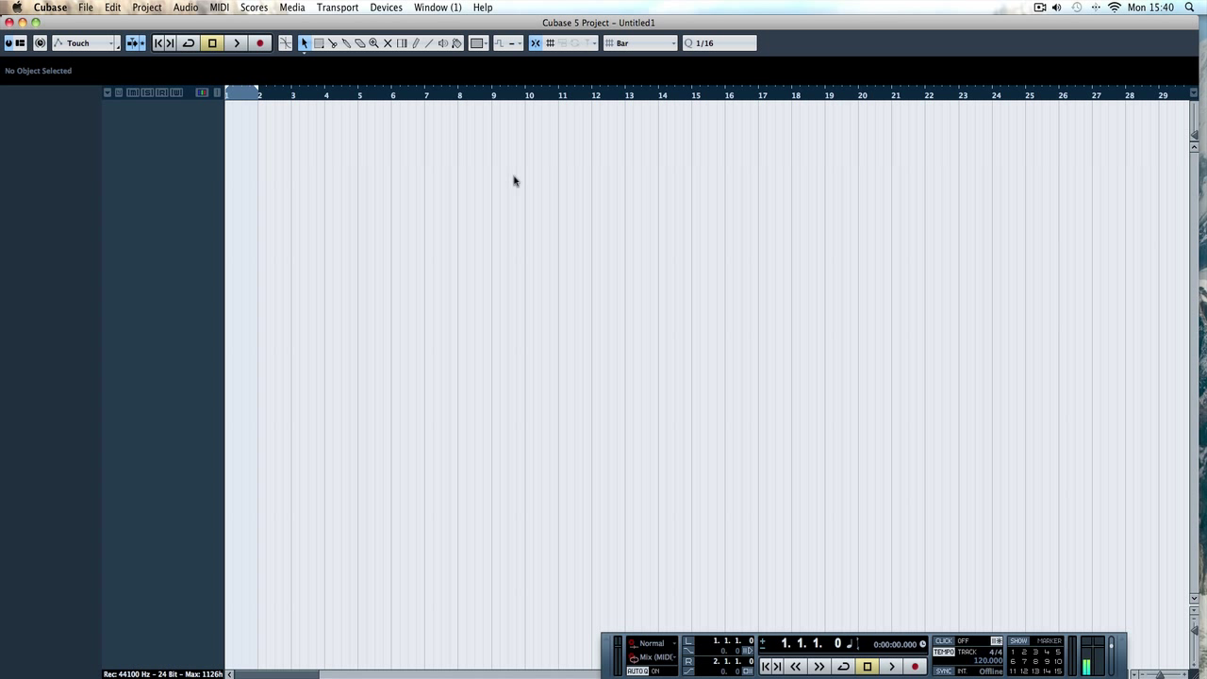
mouse_move(383, 295)
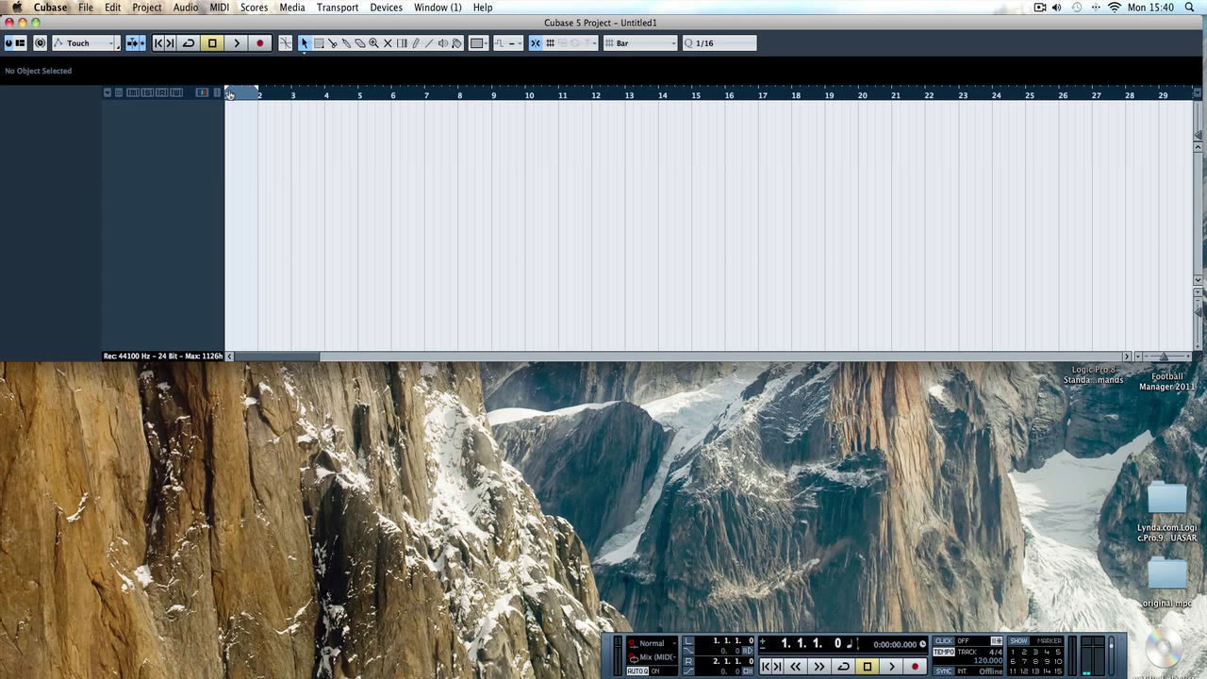
mouse_move(489, 158)
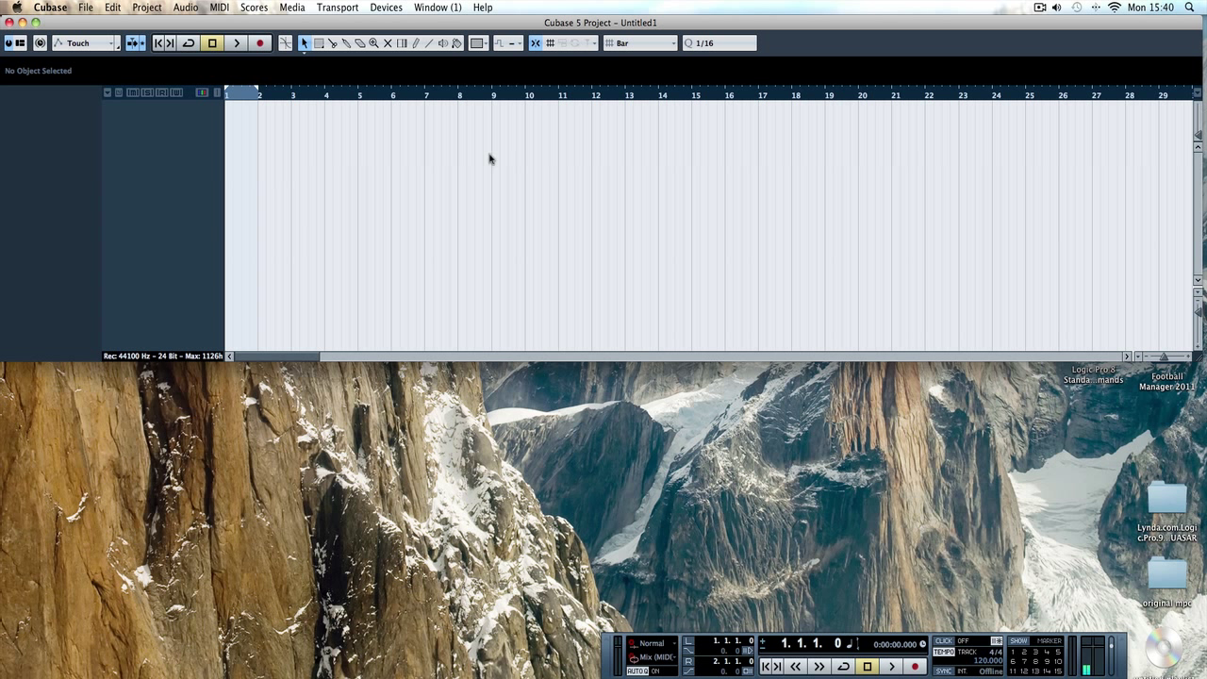
mouse_move(356, 191)
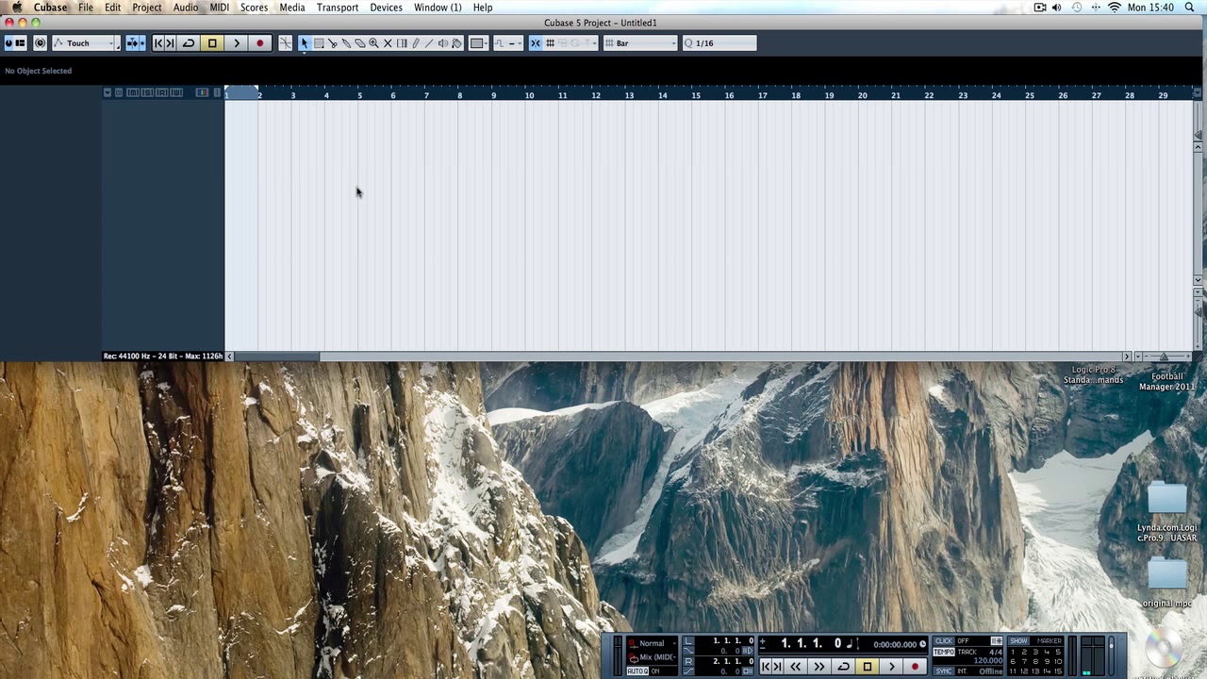
mouse_move(243, 165)
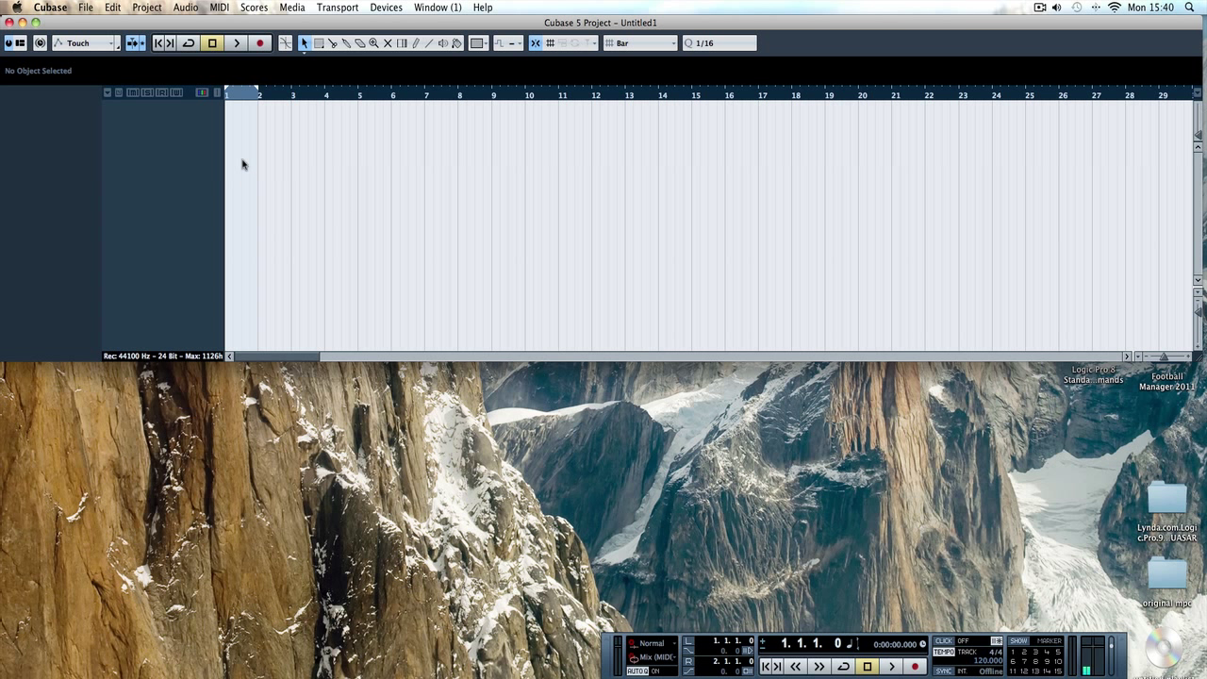
mouse_move(333, 10)
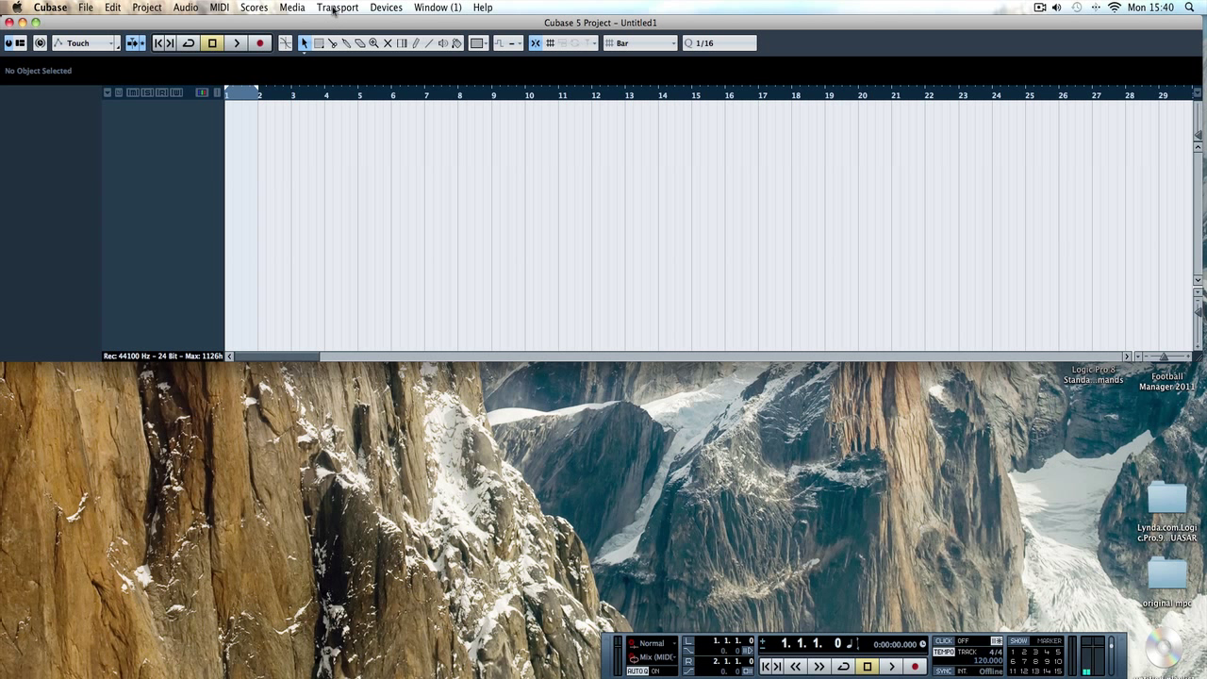
Create a new workspace named 'Composing' and verify it is active in the Workspaces list
left_click(337, 8)
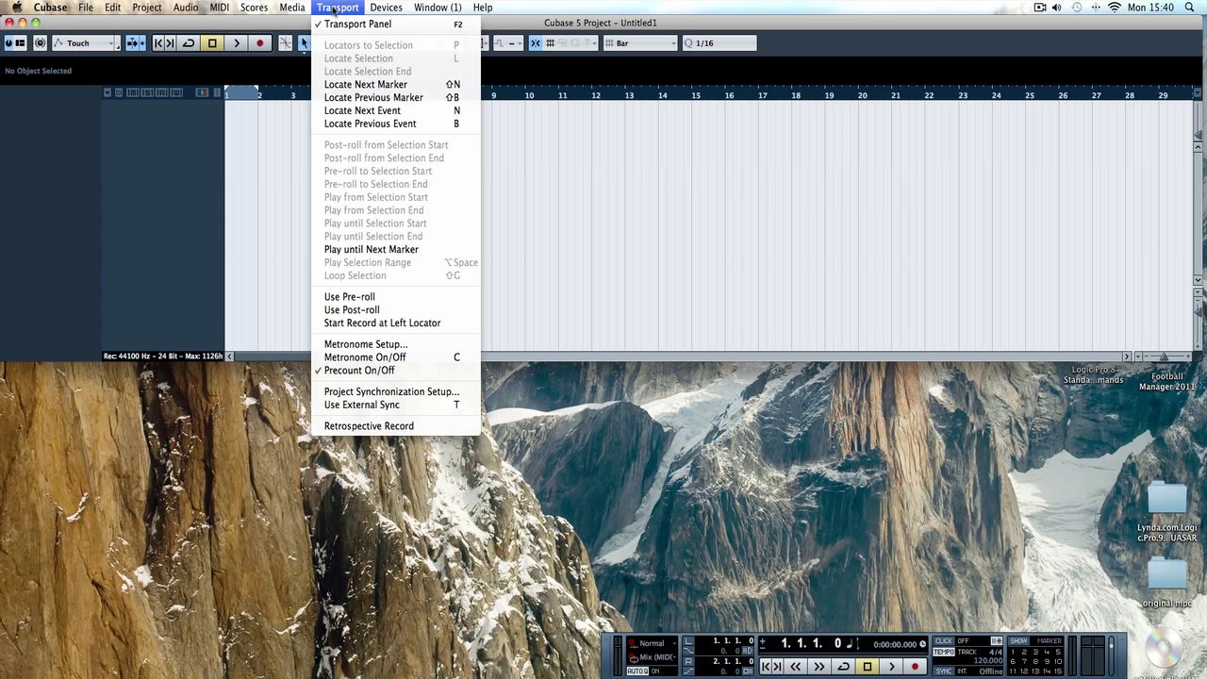
left_click(436, 7)
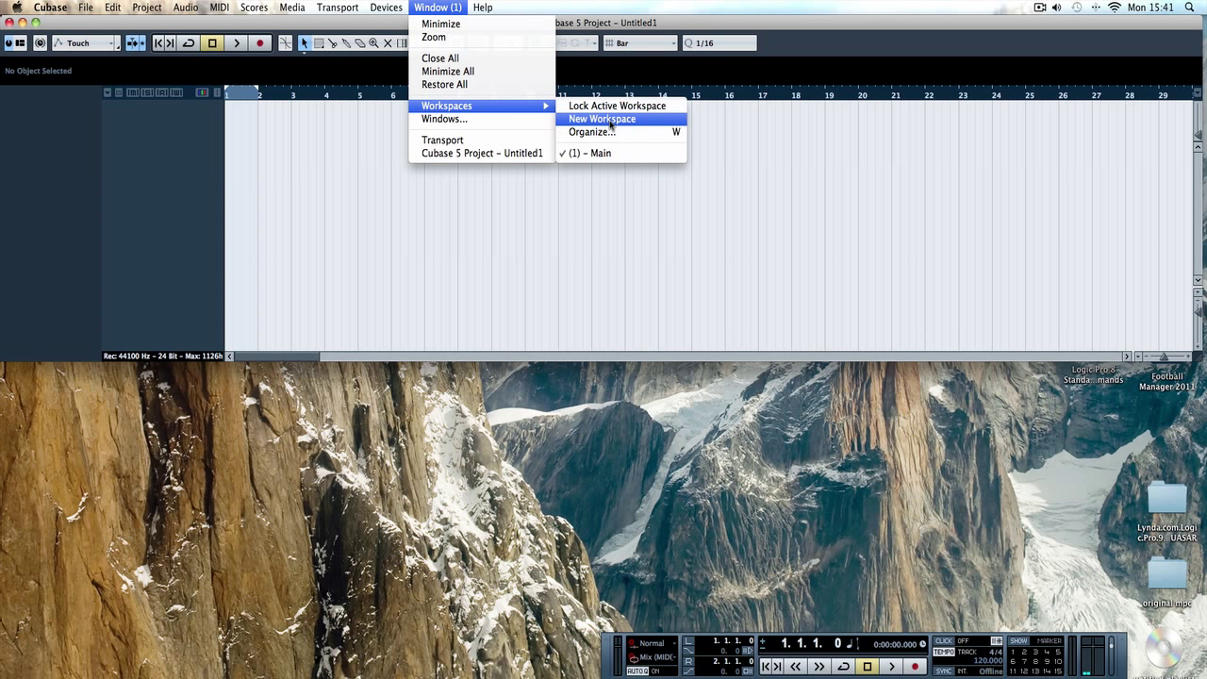
left_click(601, 118)
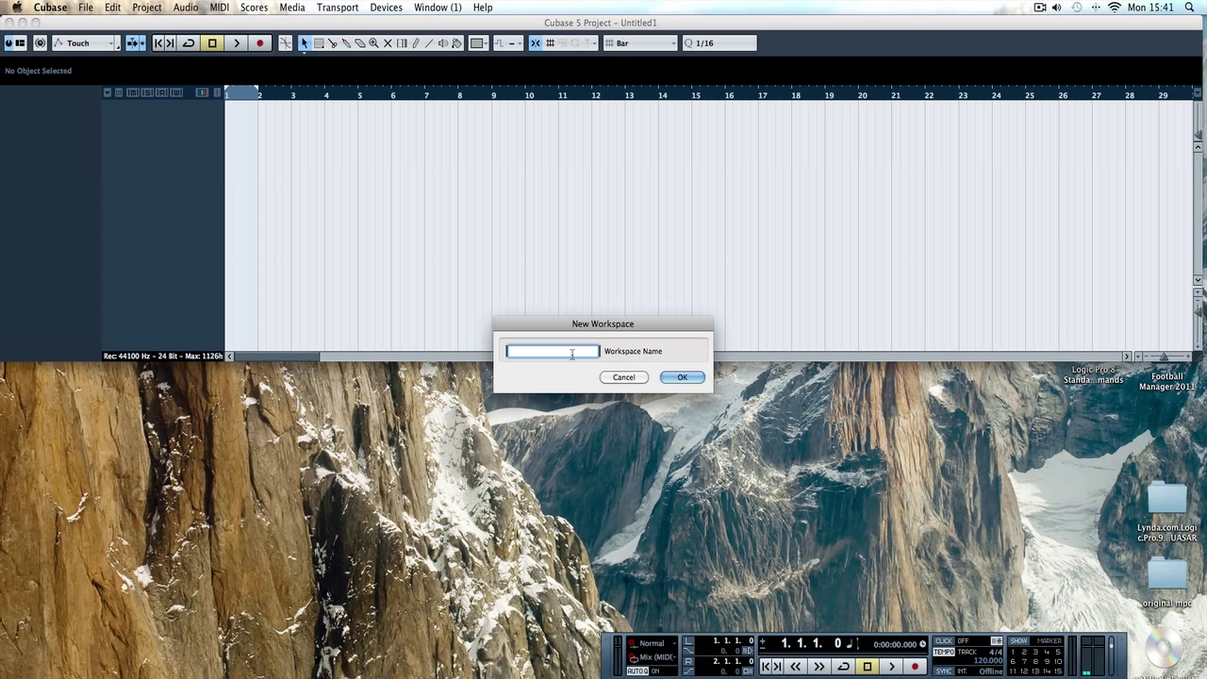
type("c")
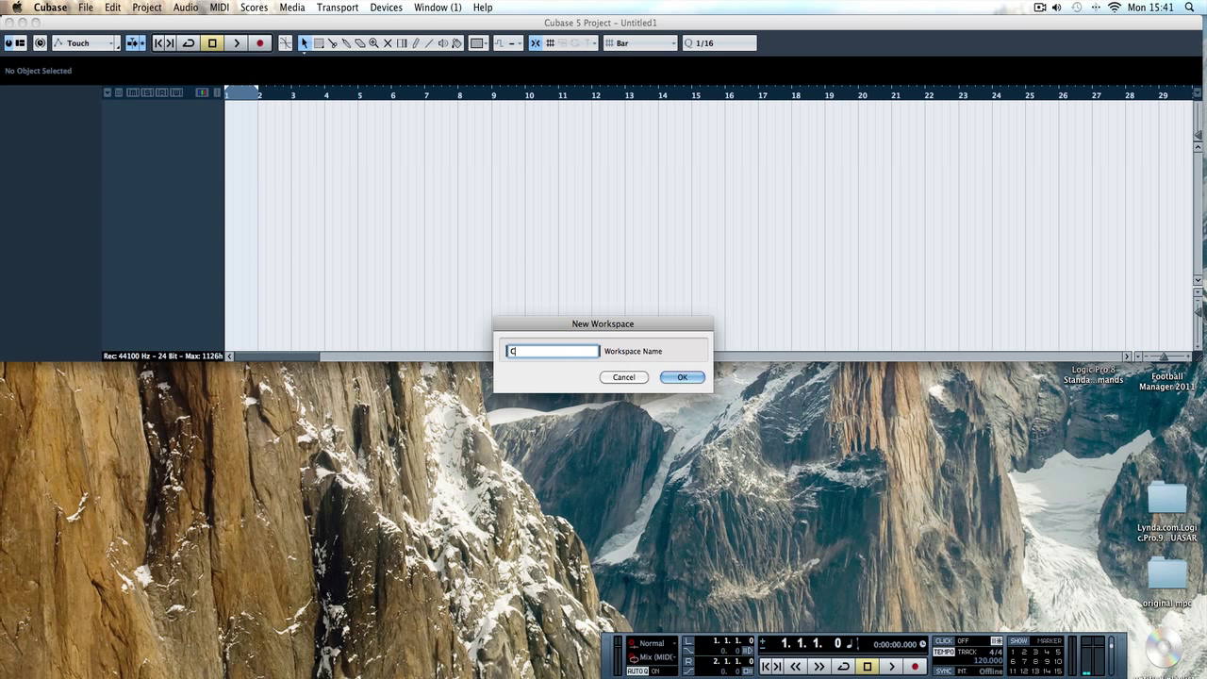
type("Composing")
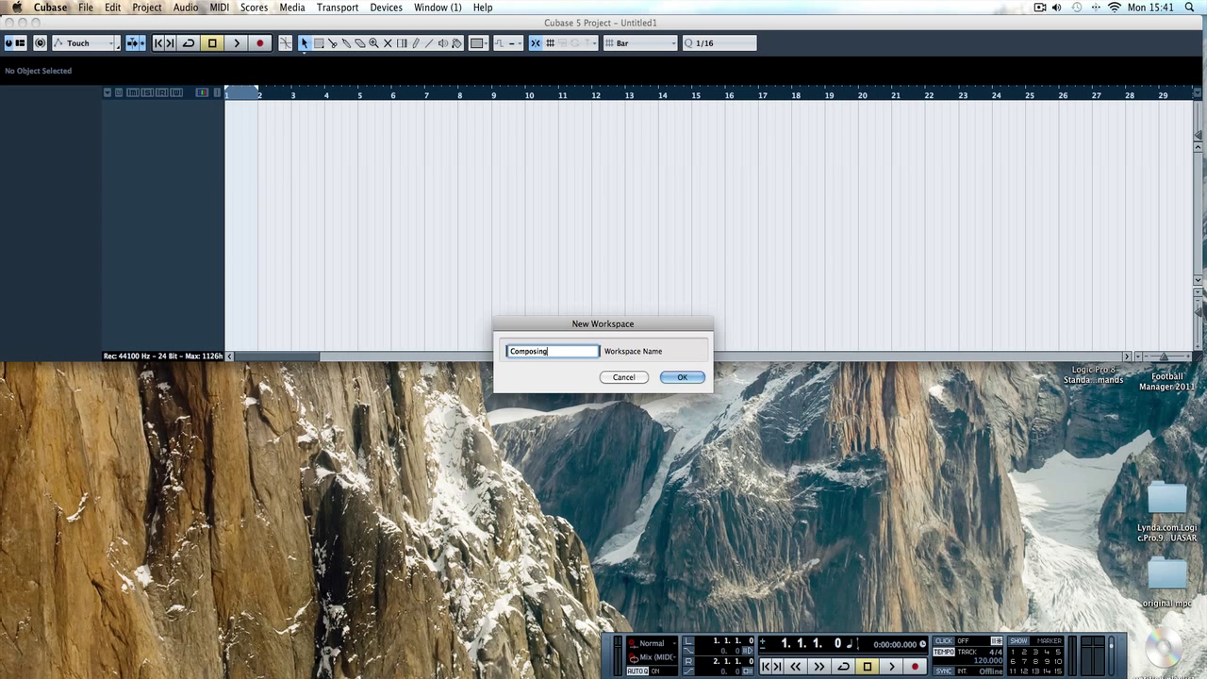
left_click(682, 377)
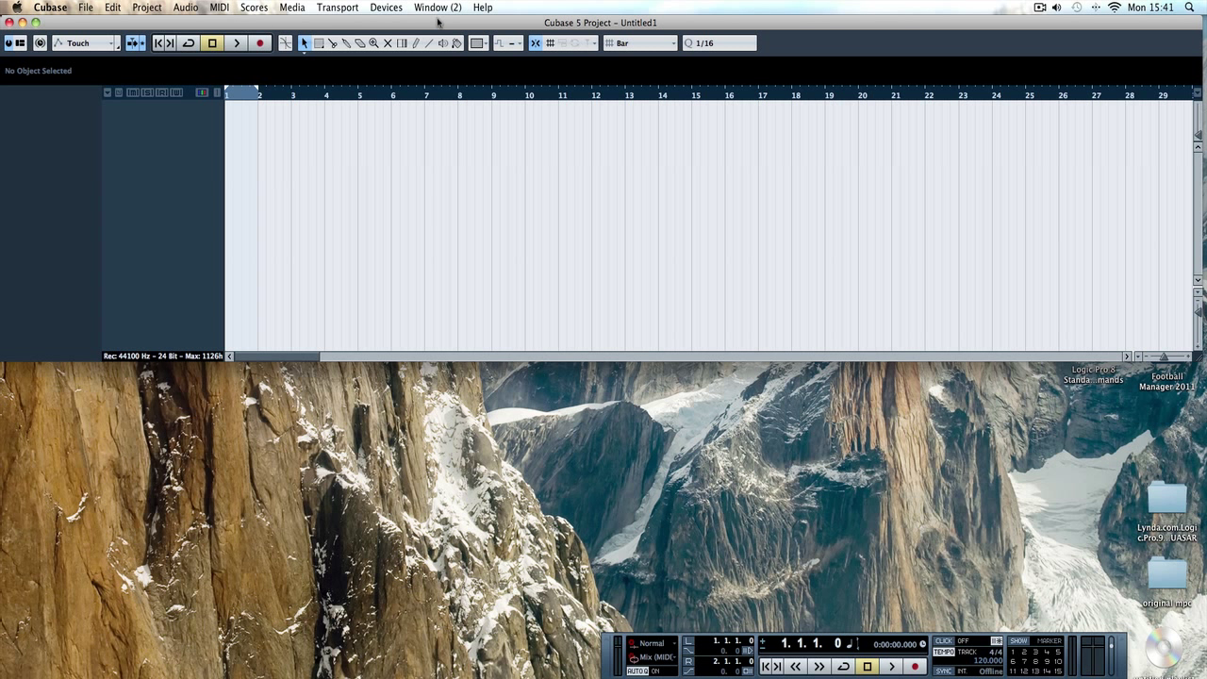
left_click(436, 8)
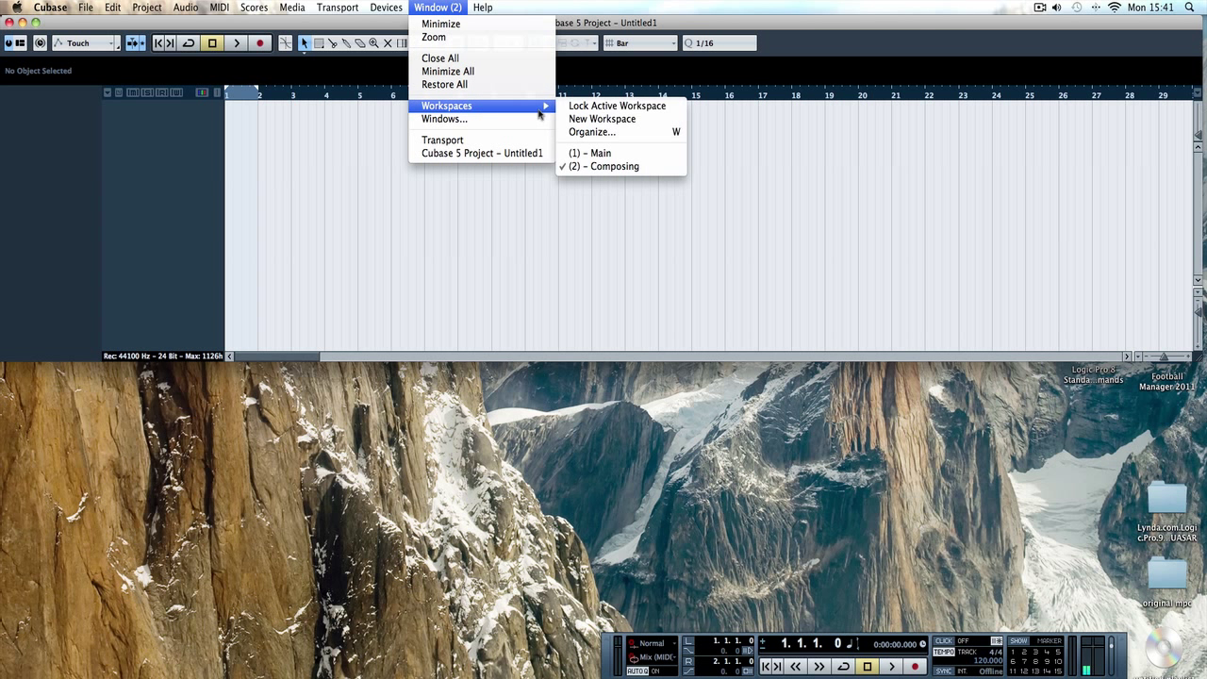
left_click(540, 219)
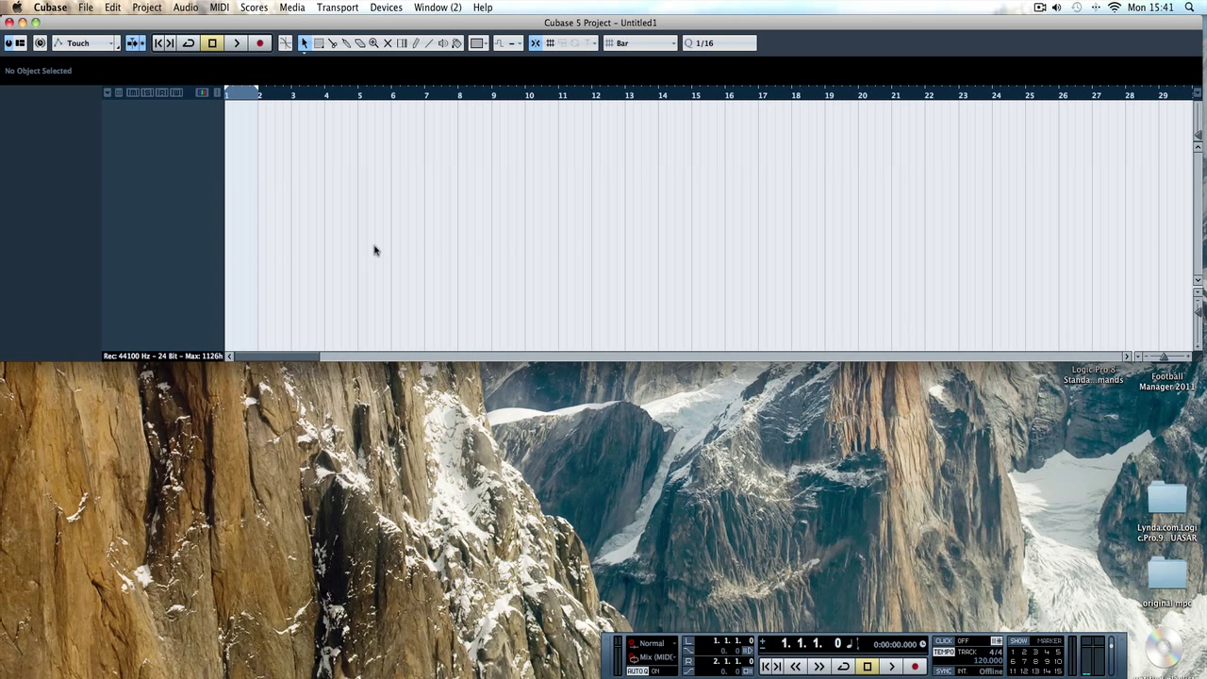
Open the Mixer at compact height and move it toward the lower right
left_click(386, 7)
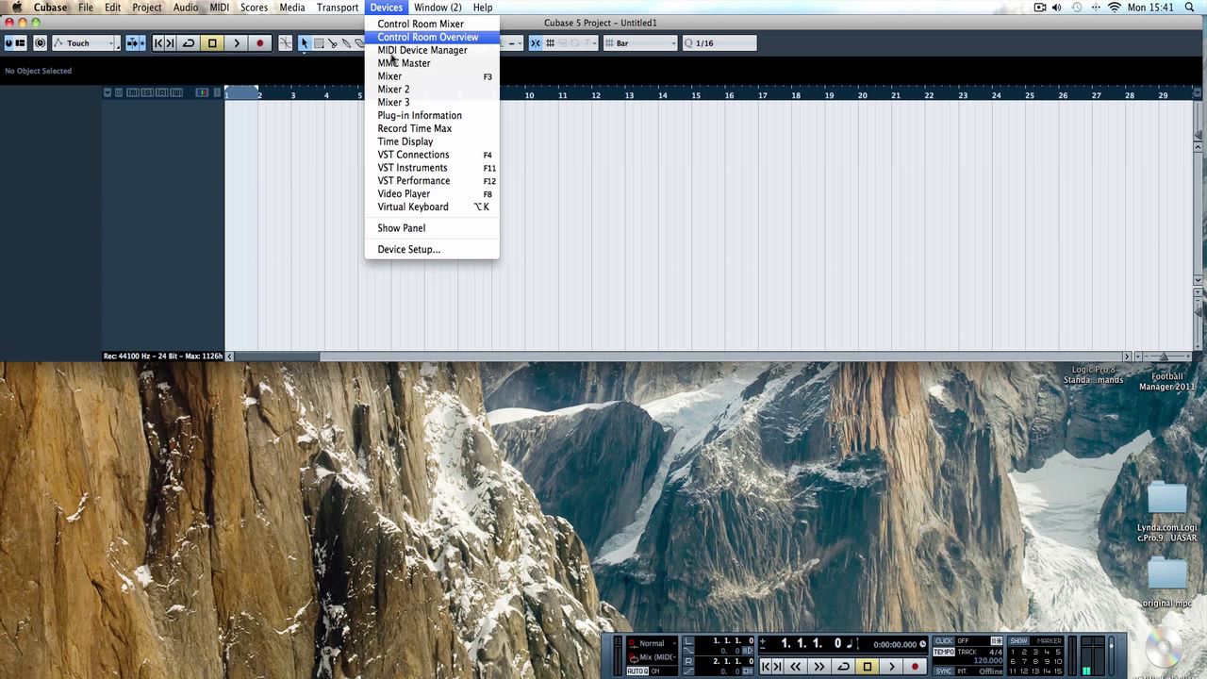
left_click(390, 76)
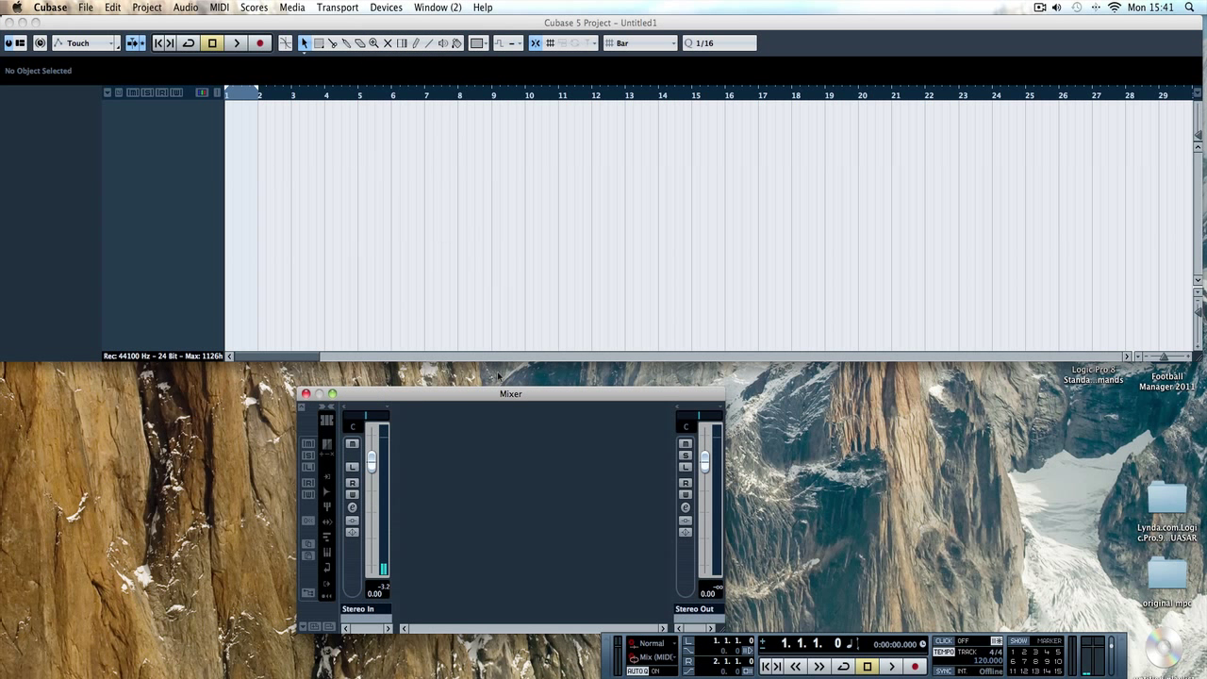
left_click_drag(510, 393, 503, 239)
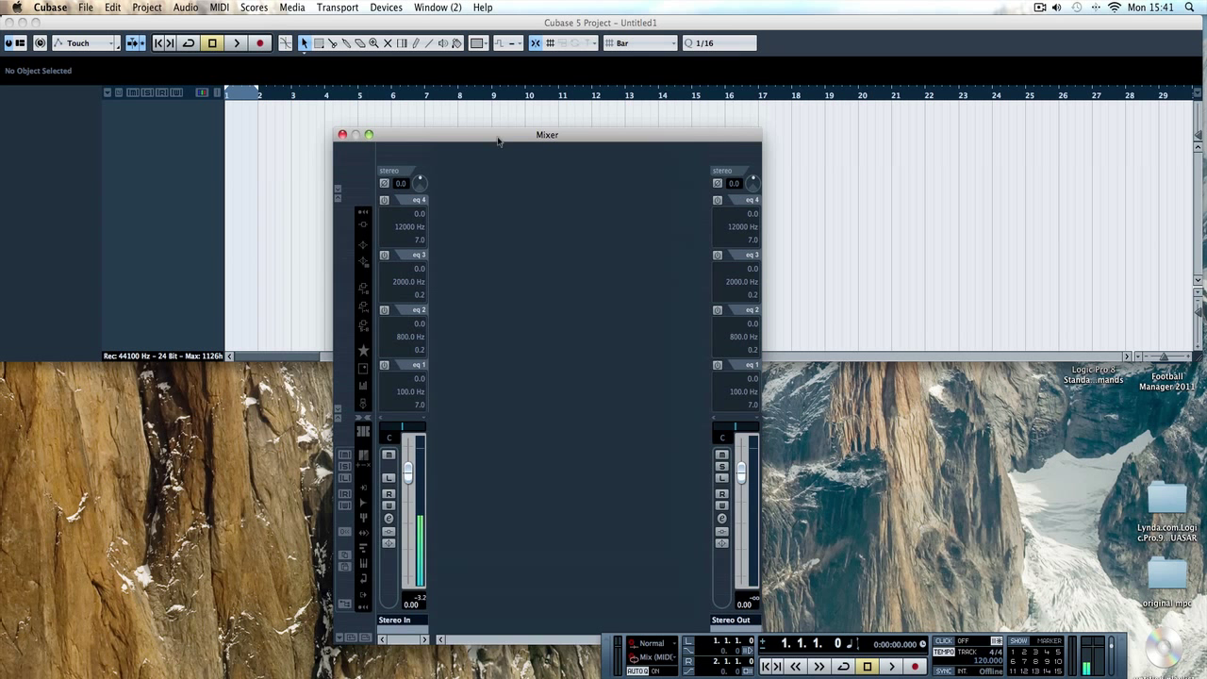
left_click_drag(547, 134, 553, 138)
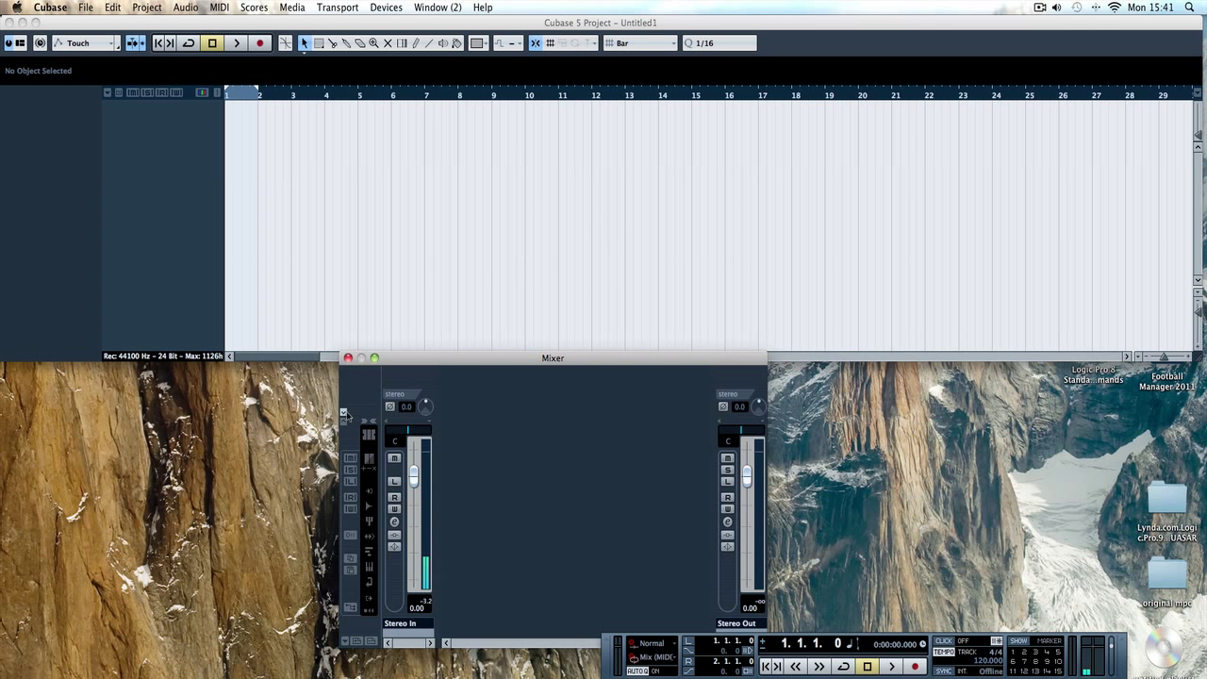
left_click_drag(552, 357, 842, 368)
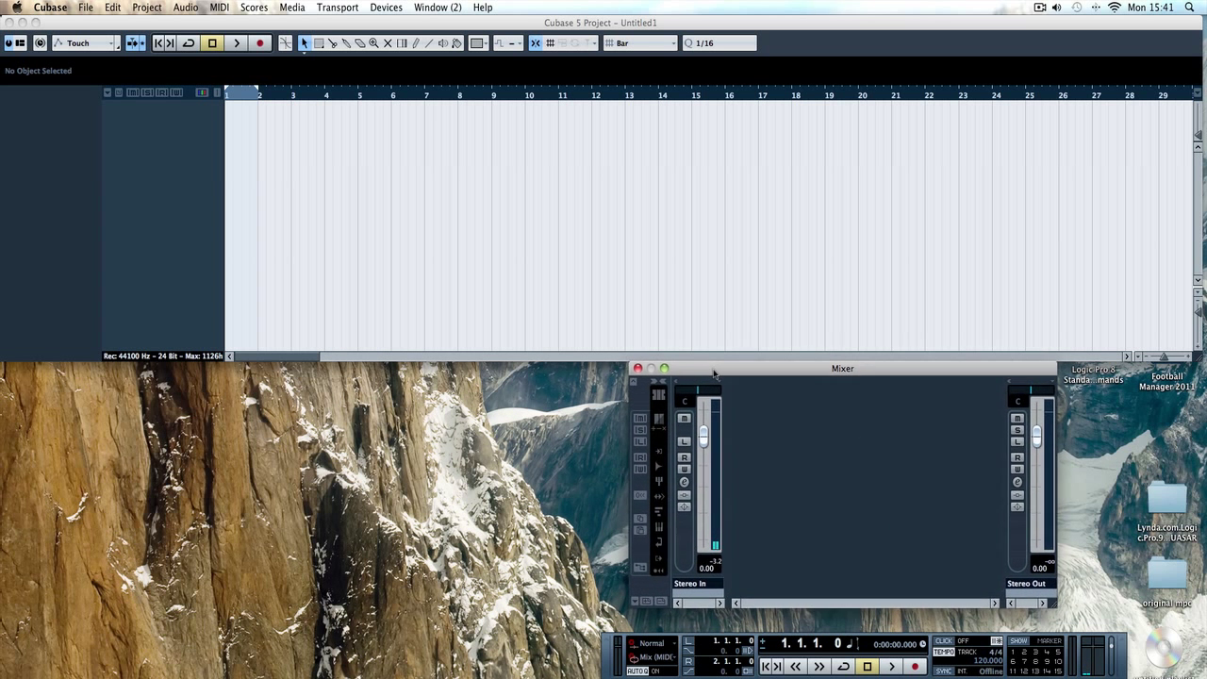
left_click(385, 8)
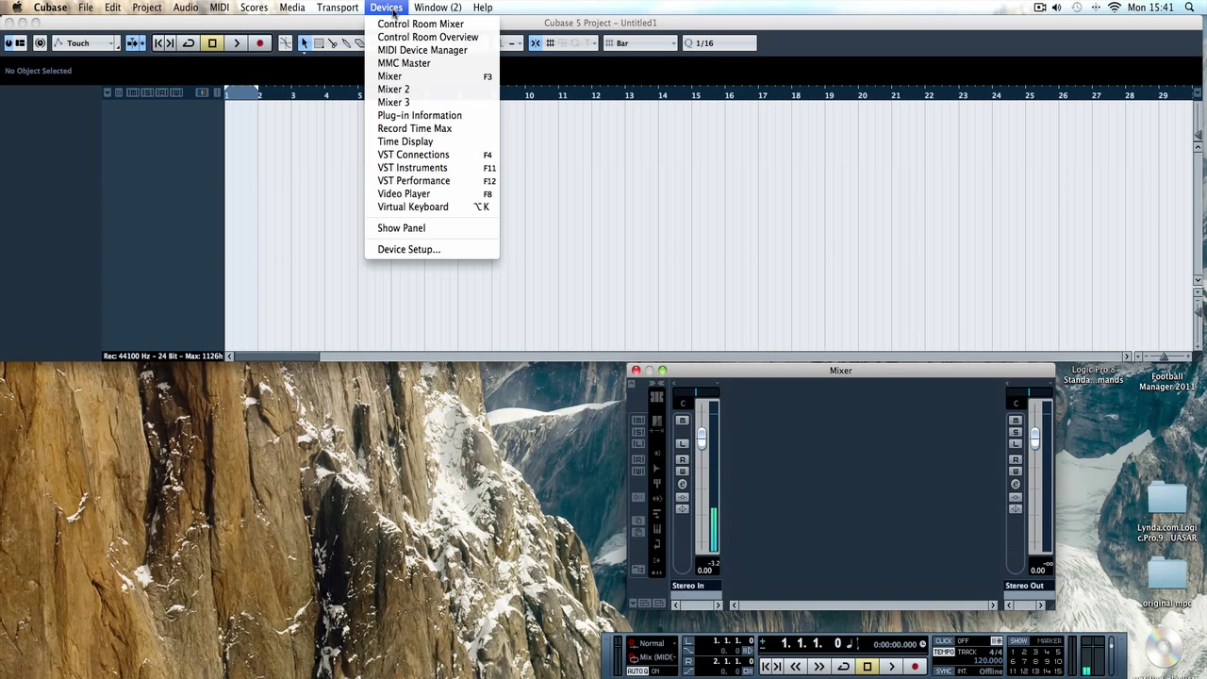
mouse_move(412, 168)
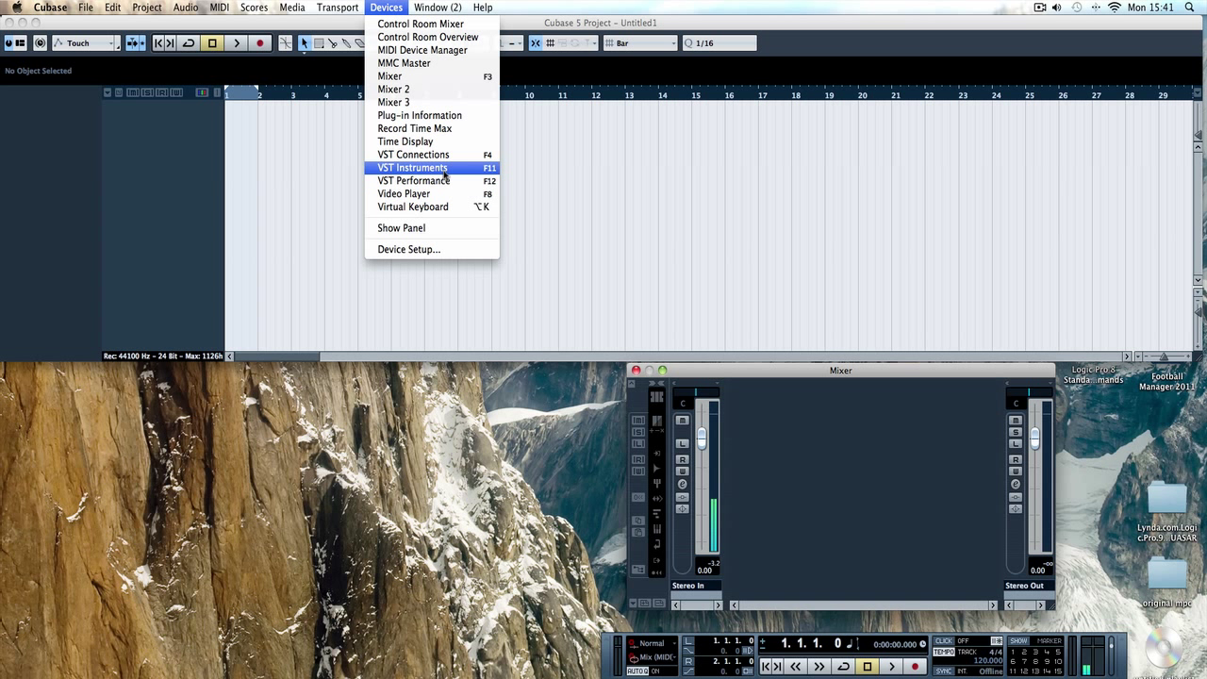
Open the VST Instruments rack and position it beside the Mixer at lower right
left_click(412, 167)
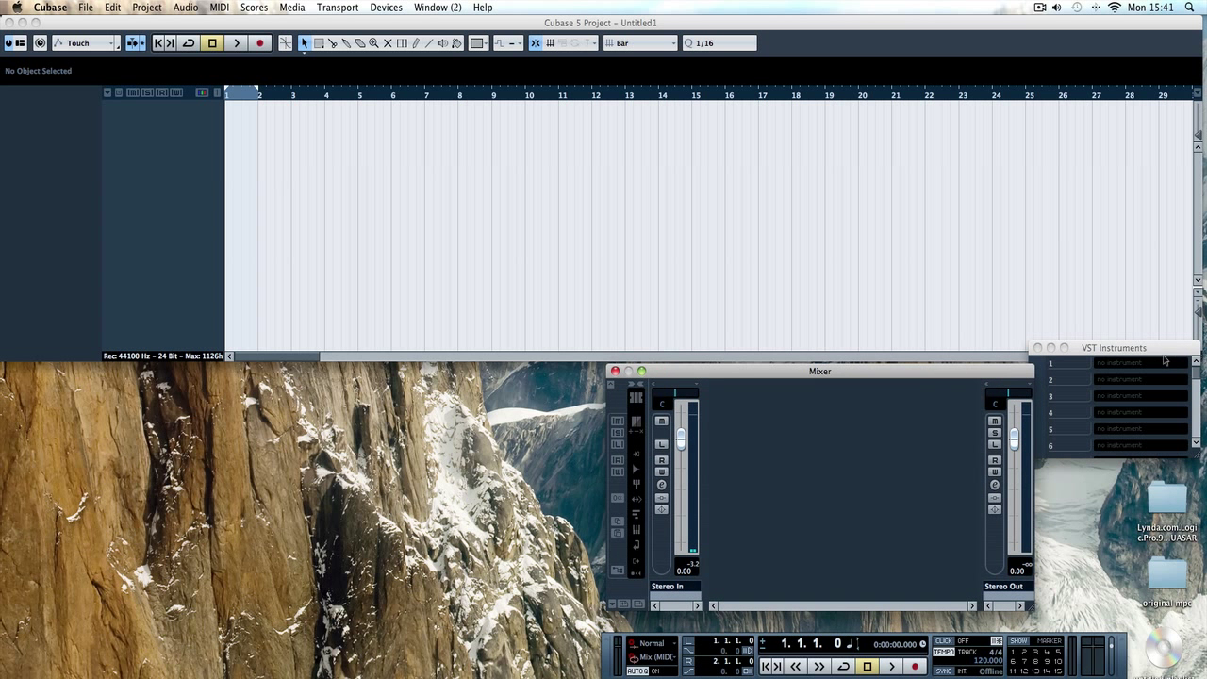
left_click_drag(1113, 347, 1119, 373)
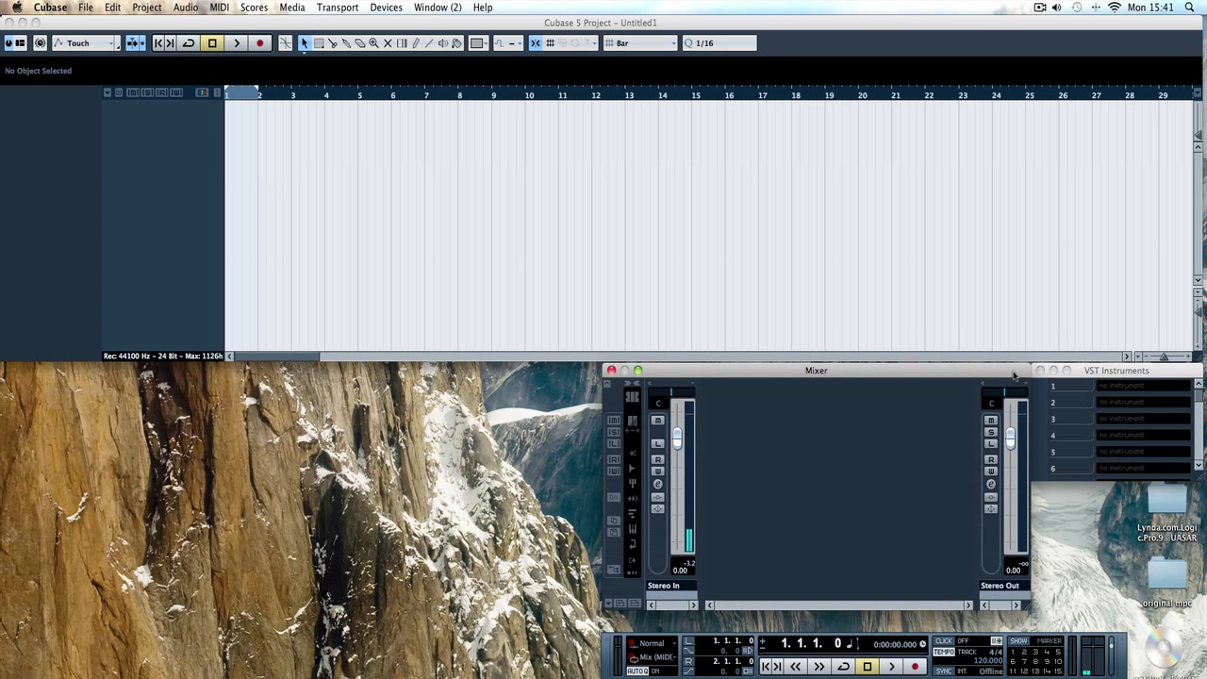
left_click(1122, 385)
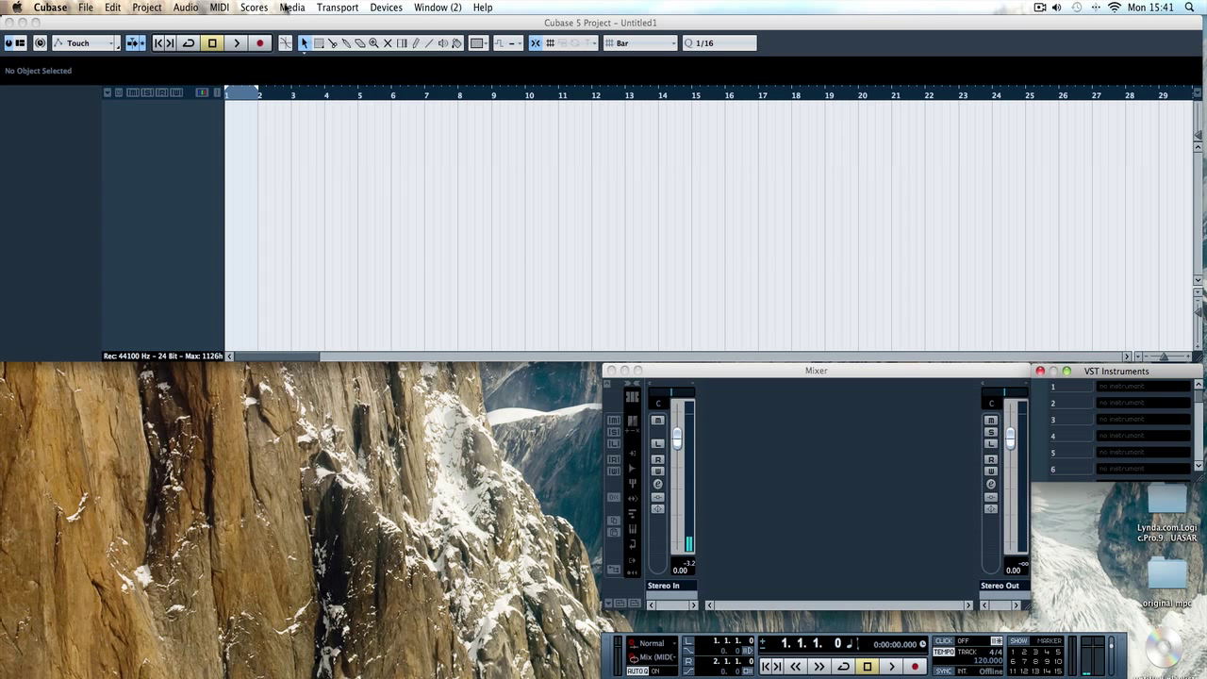
Open MediaBay, preview the '05 175 drums01' loop, and search for 'drums'
left_click(292, 7)
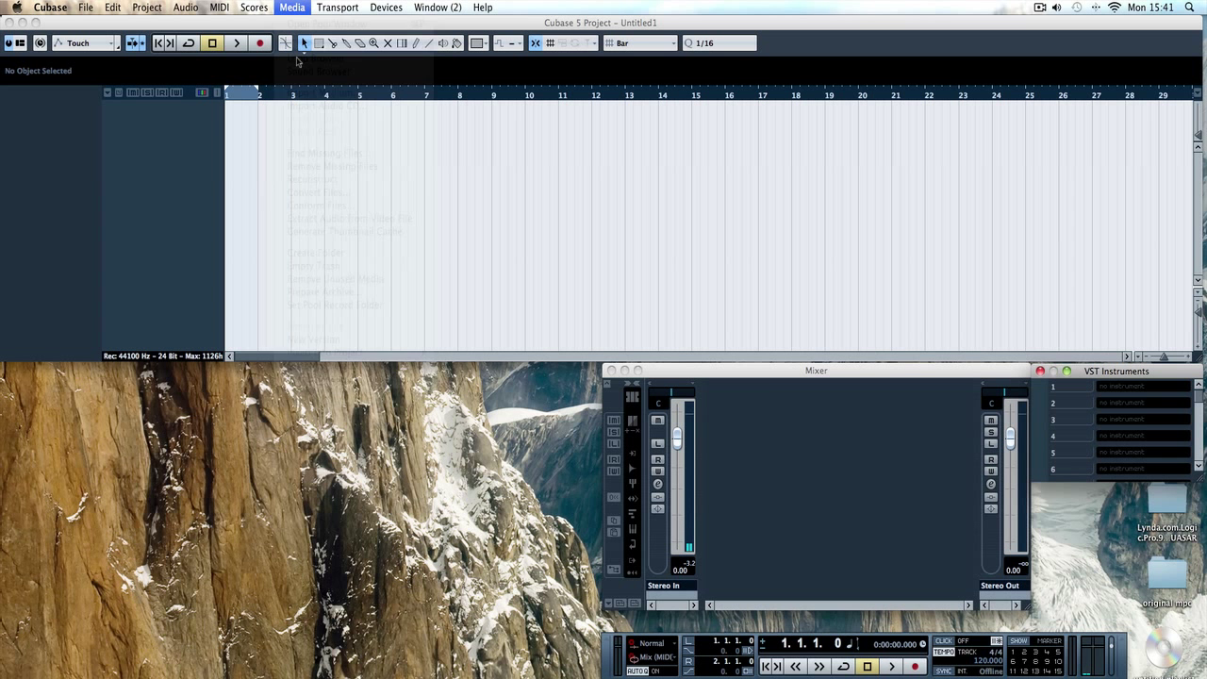
left_click(319, 58)
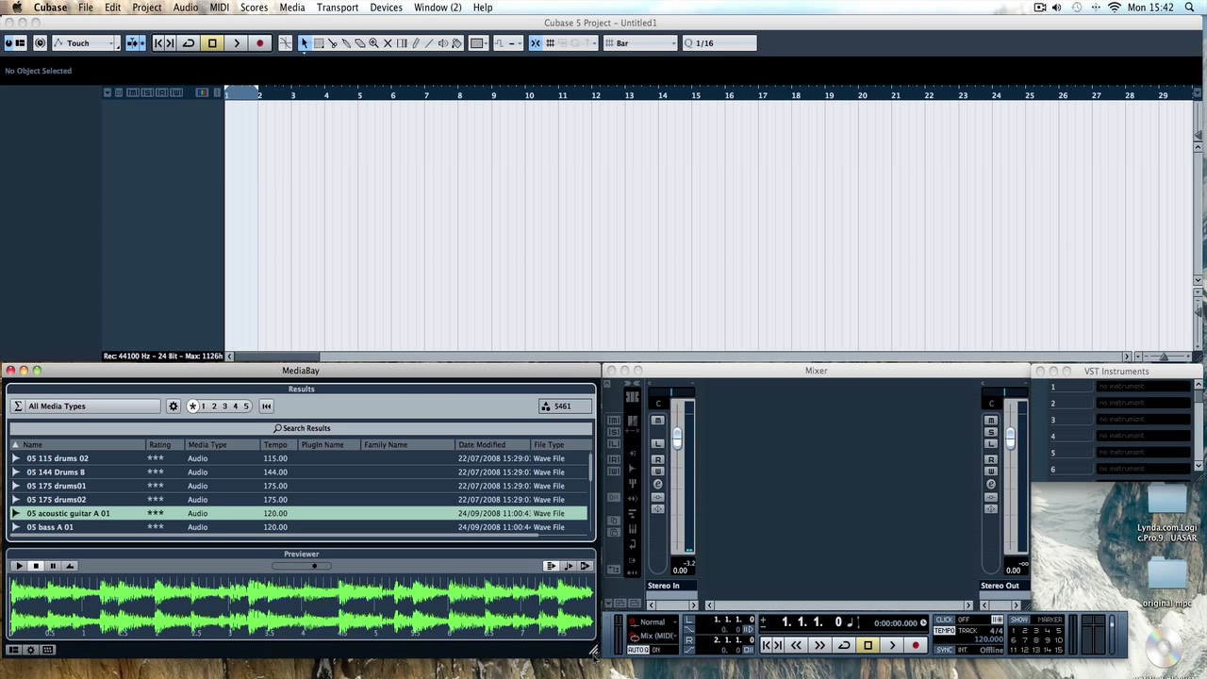
left_click(57, 485)
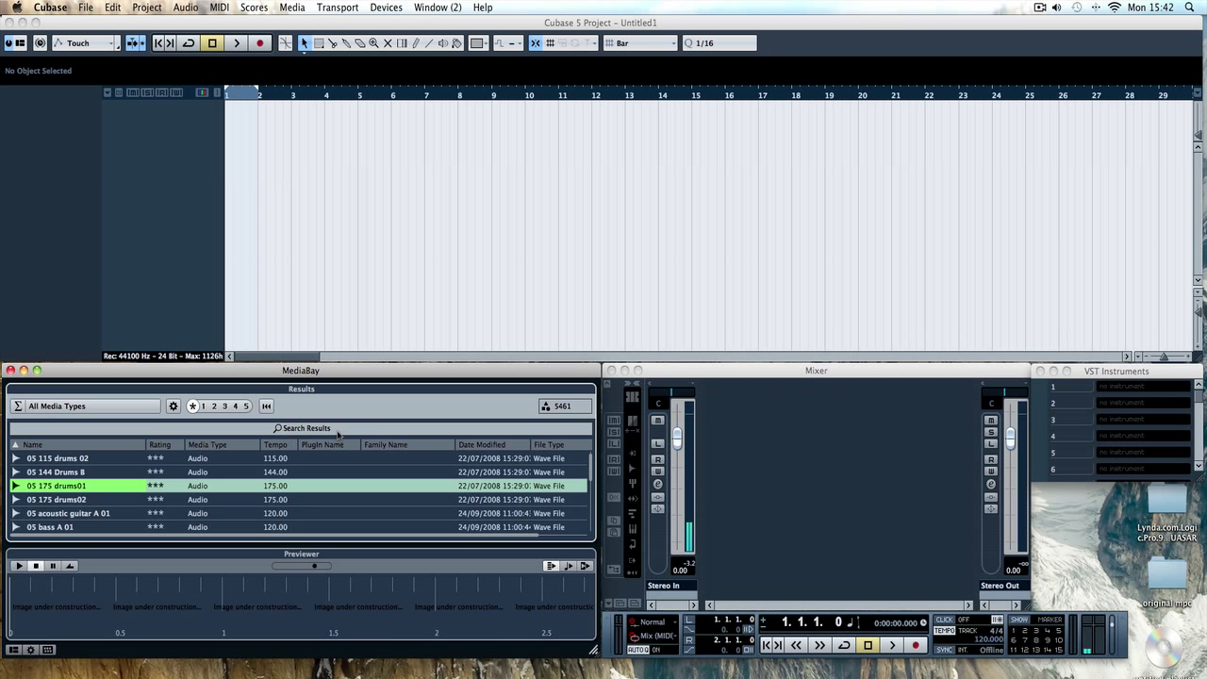
left_click(17, 566)
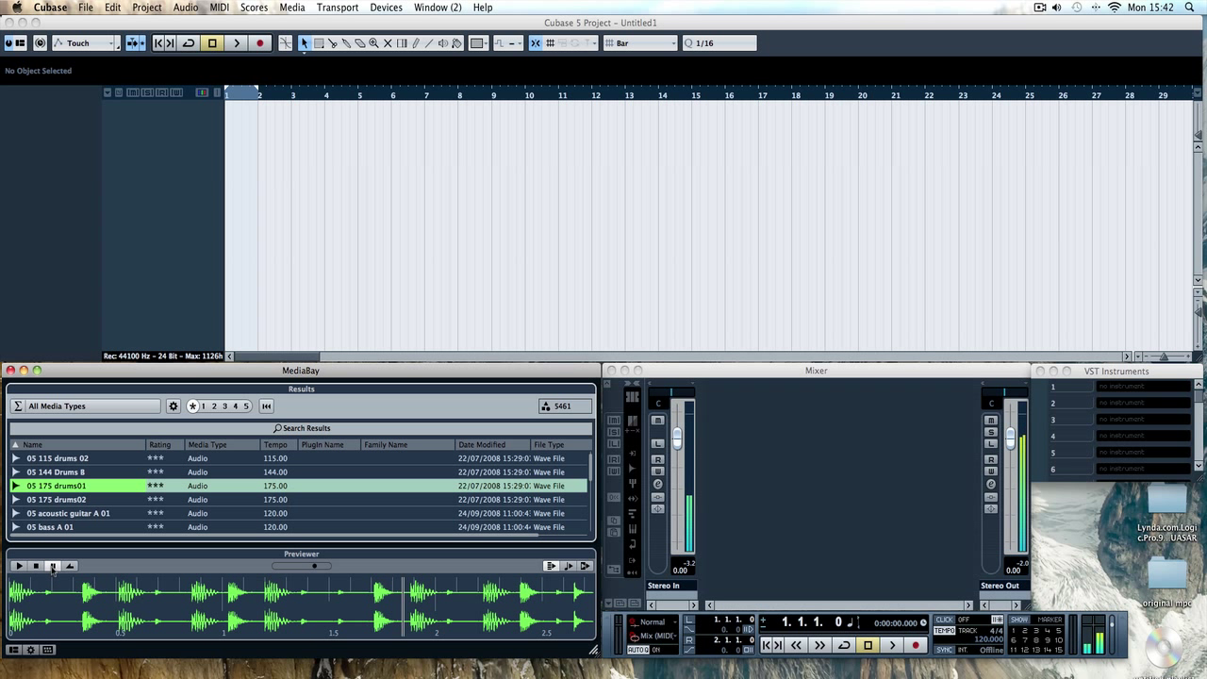
type("drums")
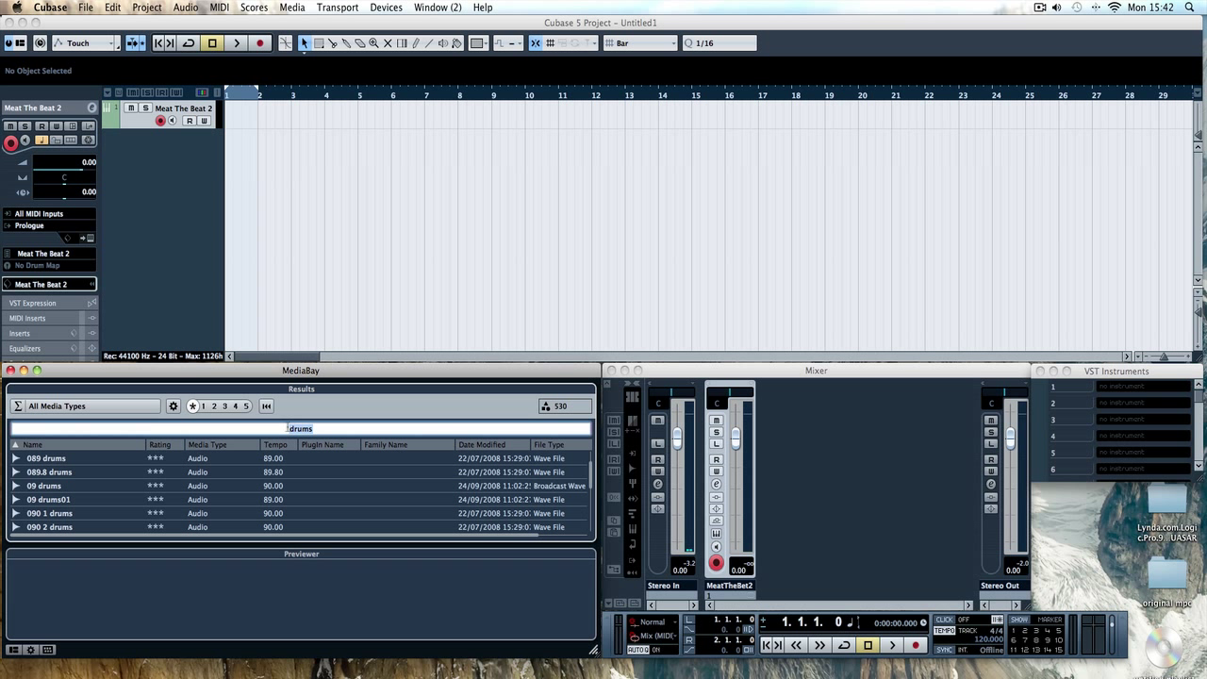
Add the '089.8 drums' loop from the drum results below the Meat The Beat 2 track
left_click(49, 471)
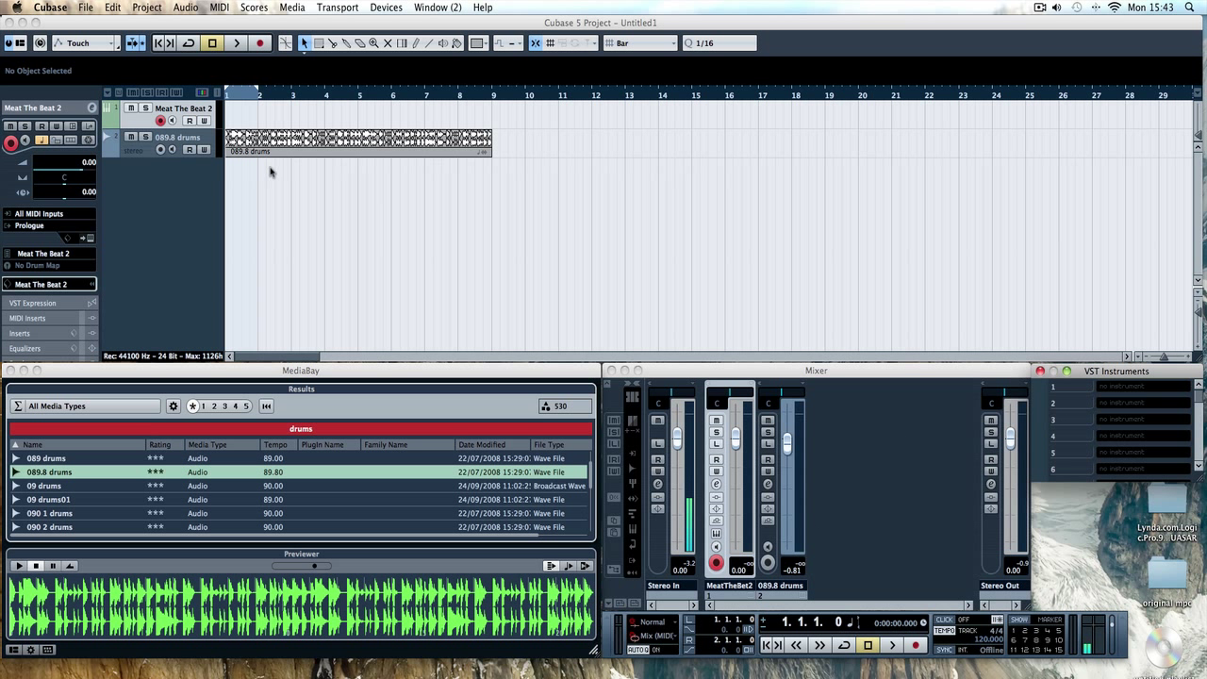
left_click(175, 142)
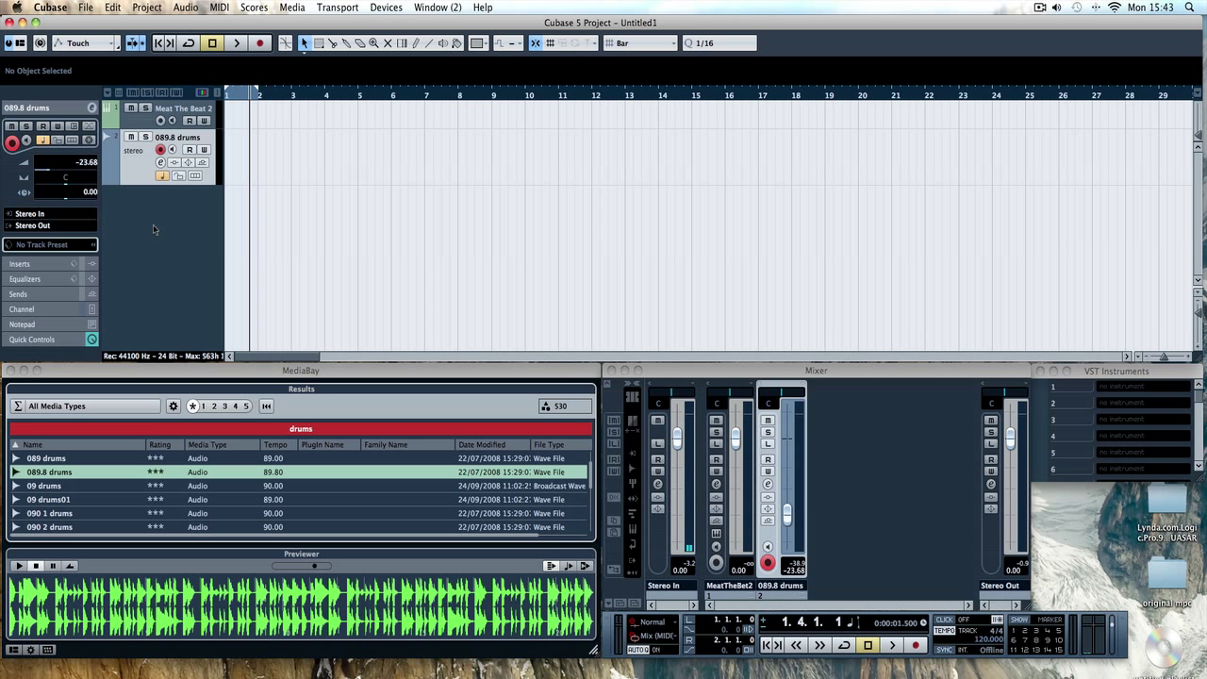
left_click(436, 7)
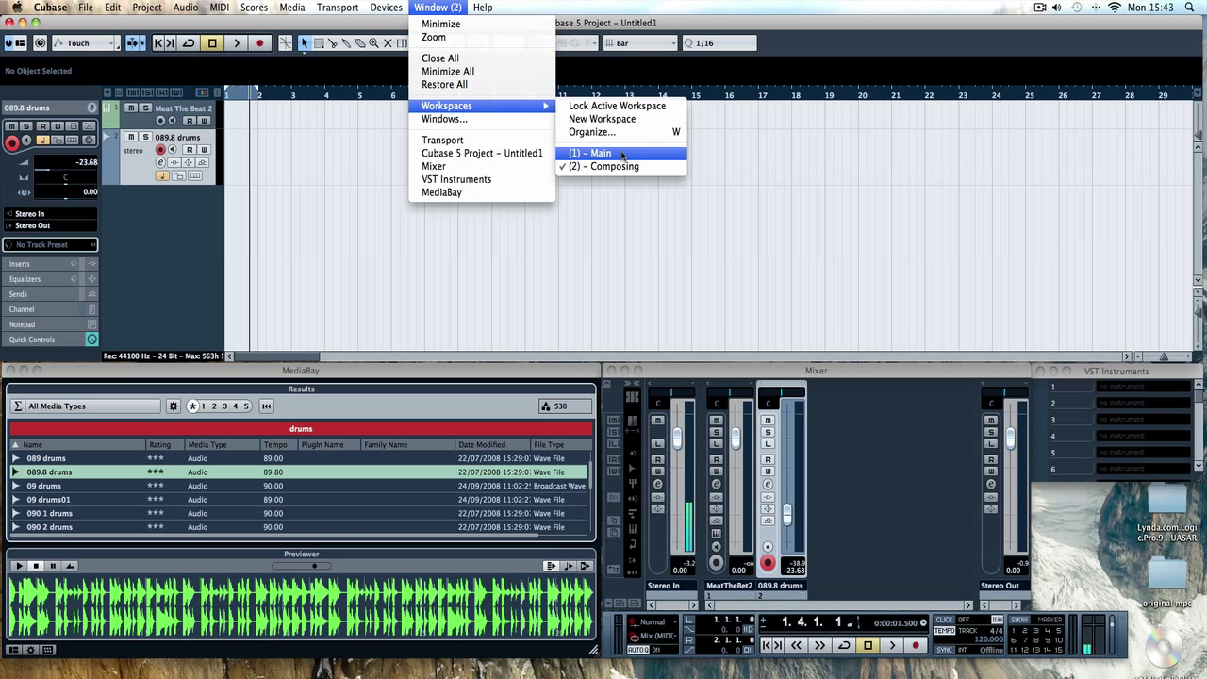
mouse_move(613, 166)
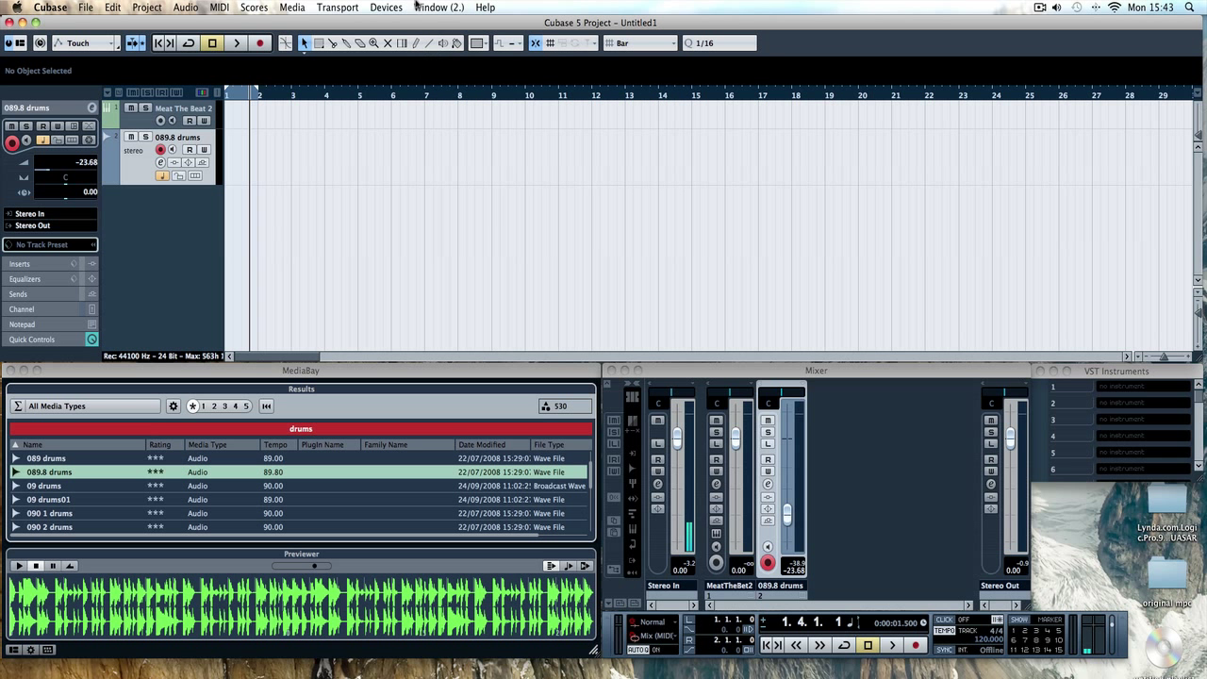
Check the Workspaces submenu to confirm Composing is locked
left_click(438, 8)
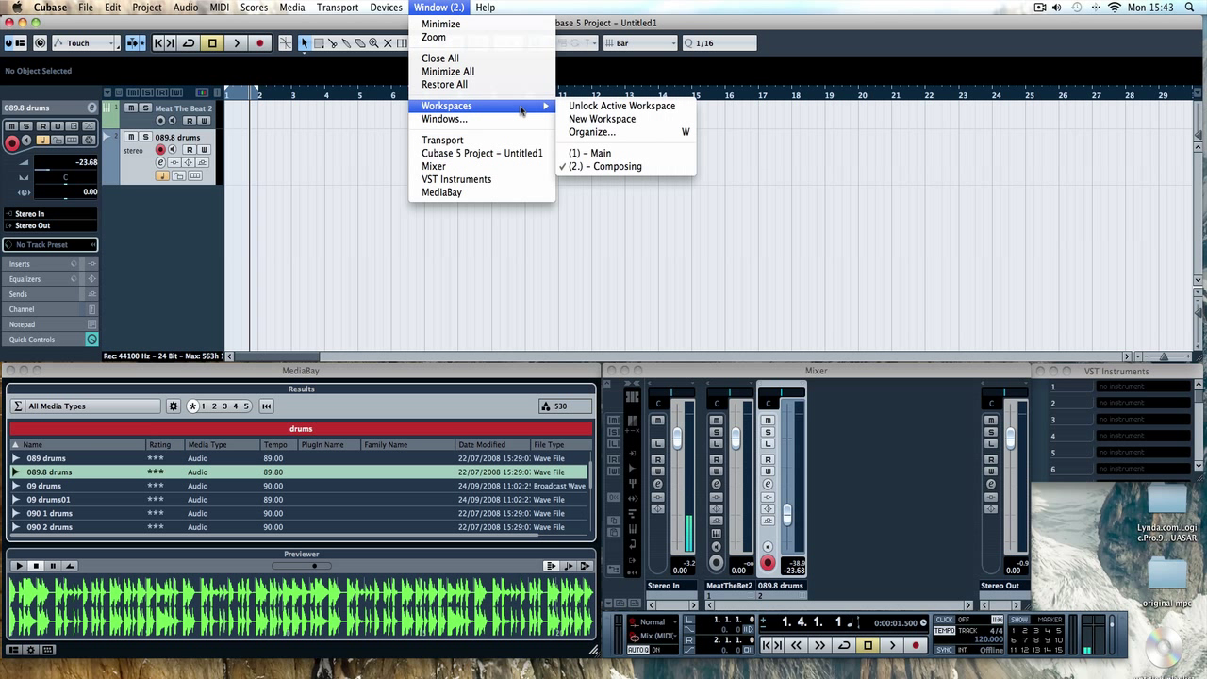
mouse_move(630, 135)
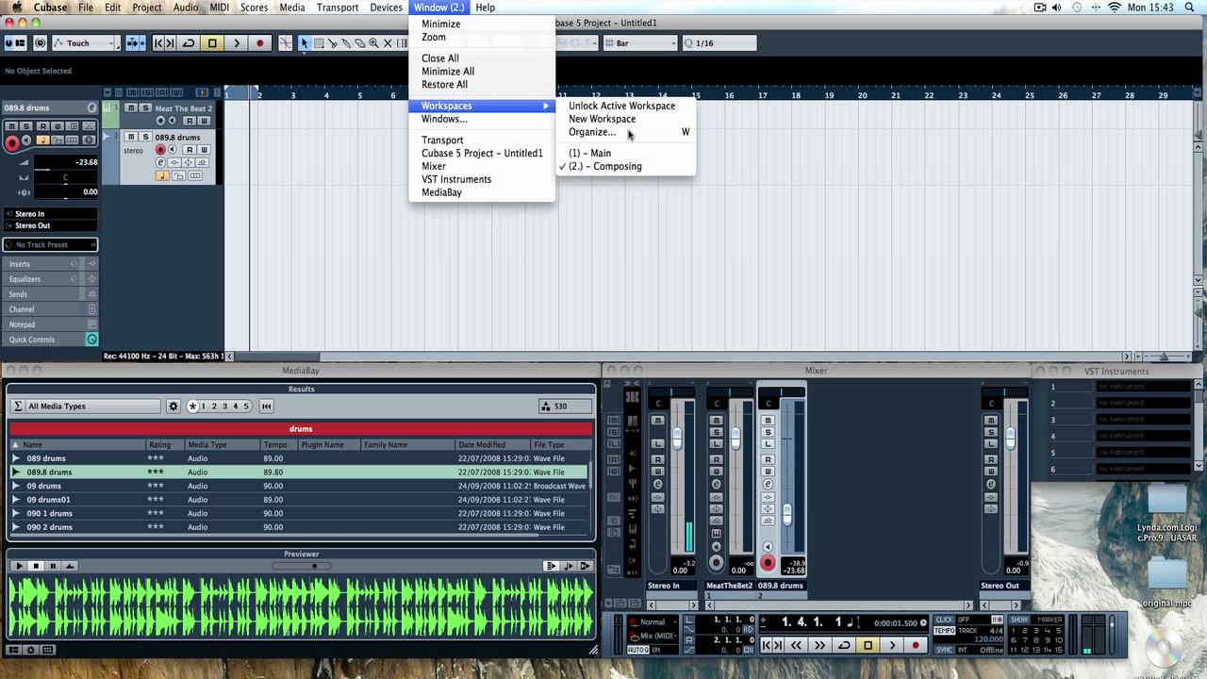
Move Composing into the global workspace presets in the Organizer and confirm
left_click(593, 132)
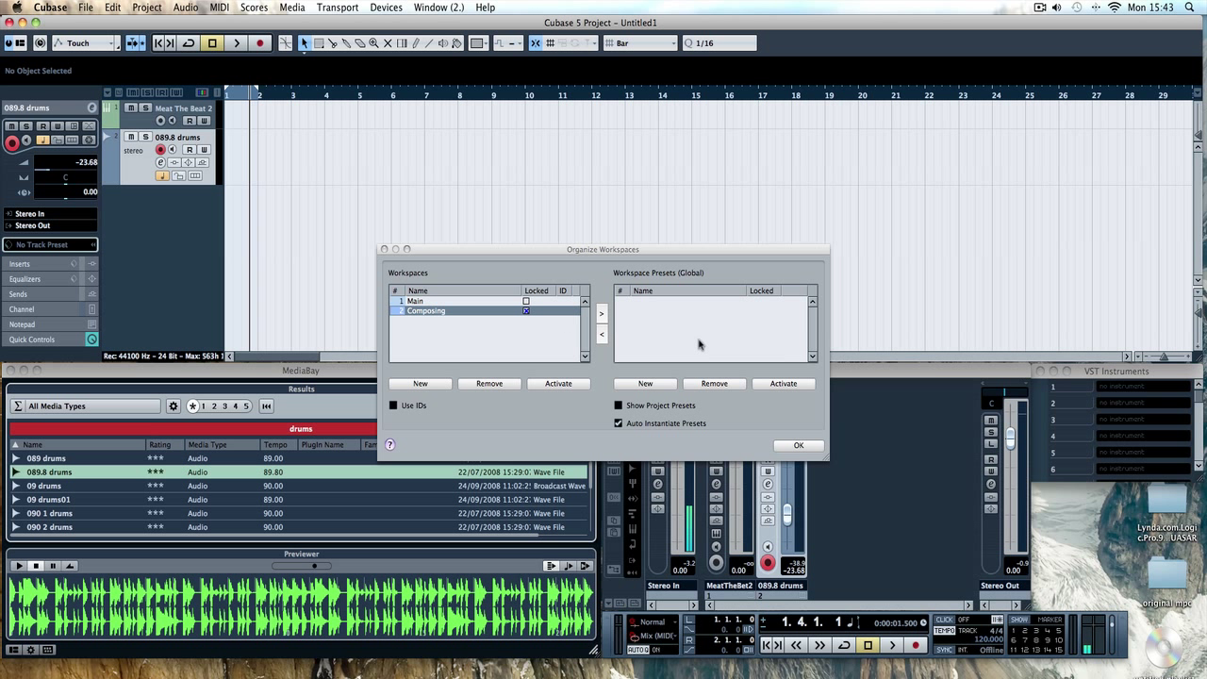
mouse_move(623, 311)
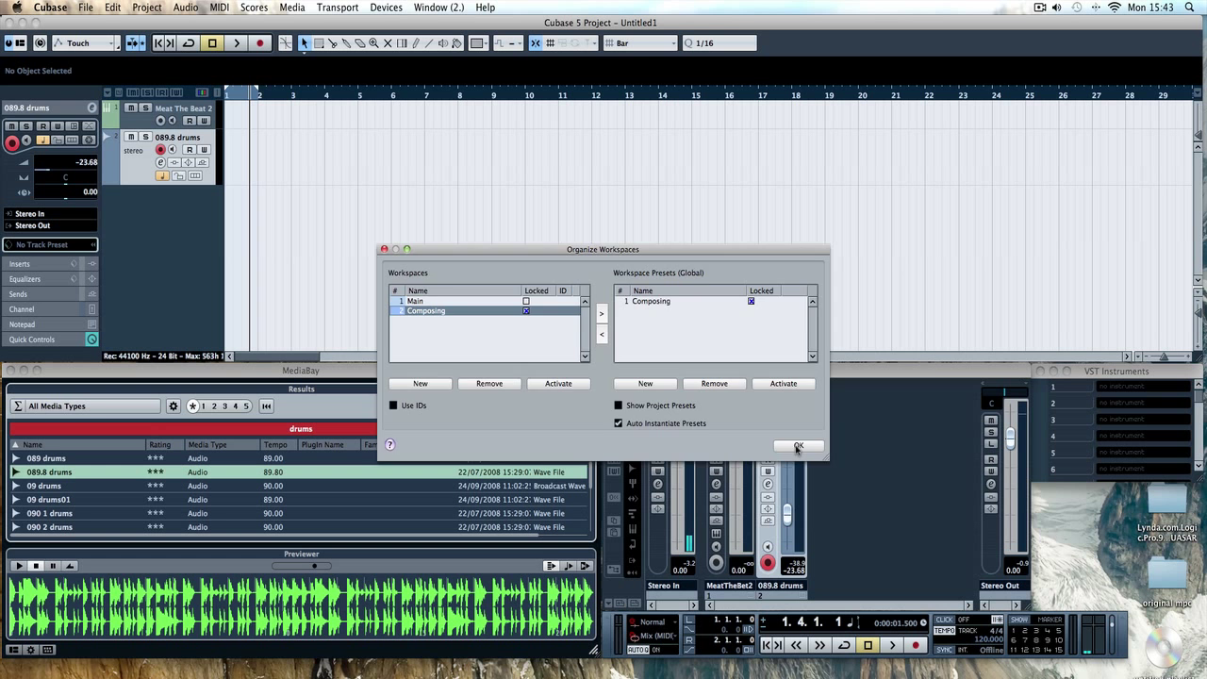
left_click(798, 445)
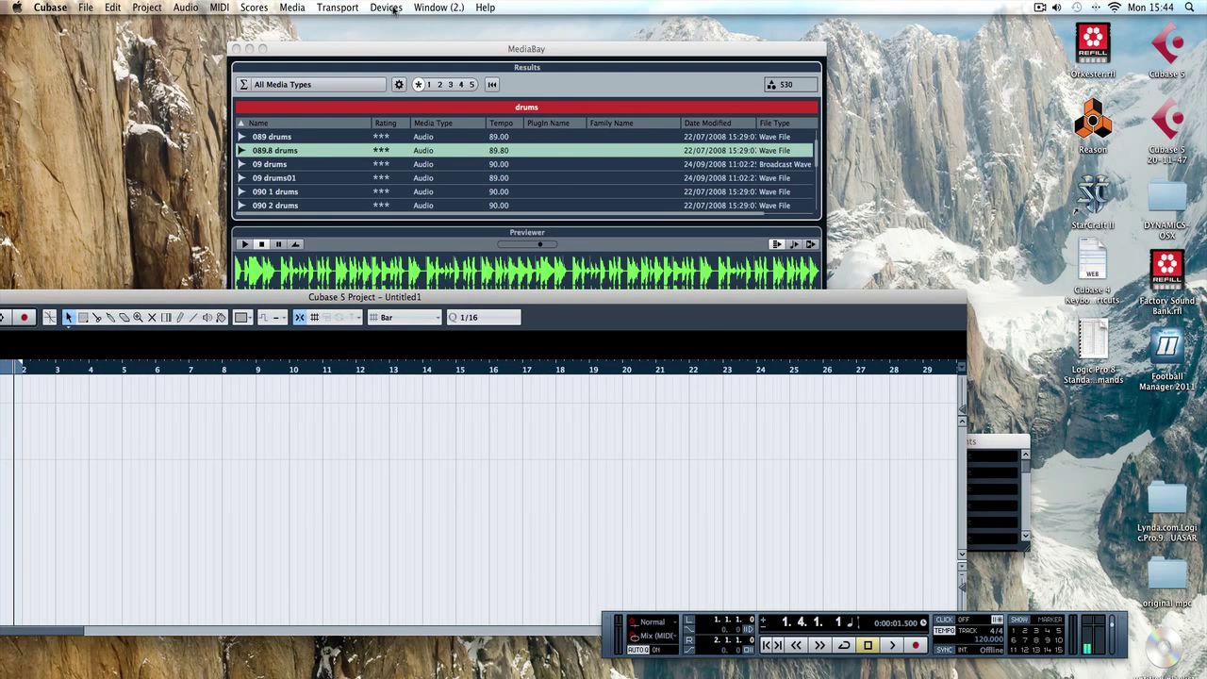
left_click(438, 7)
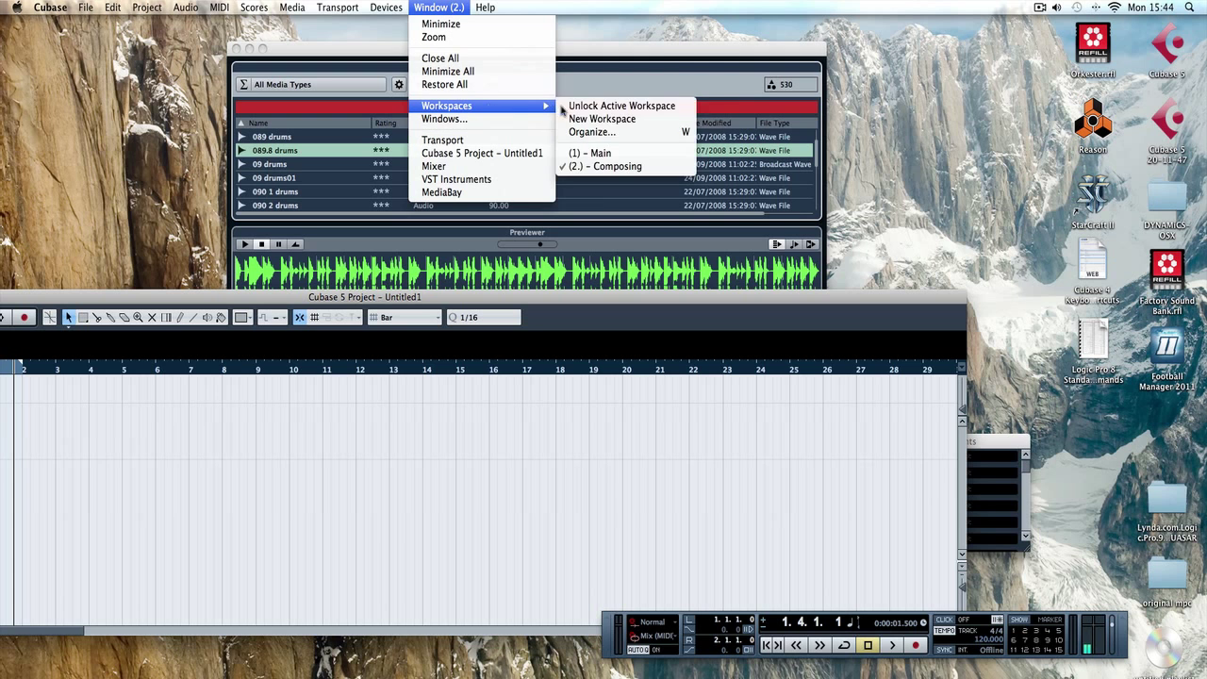
left_click(588, 153)
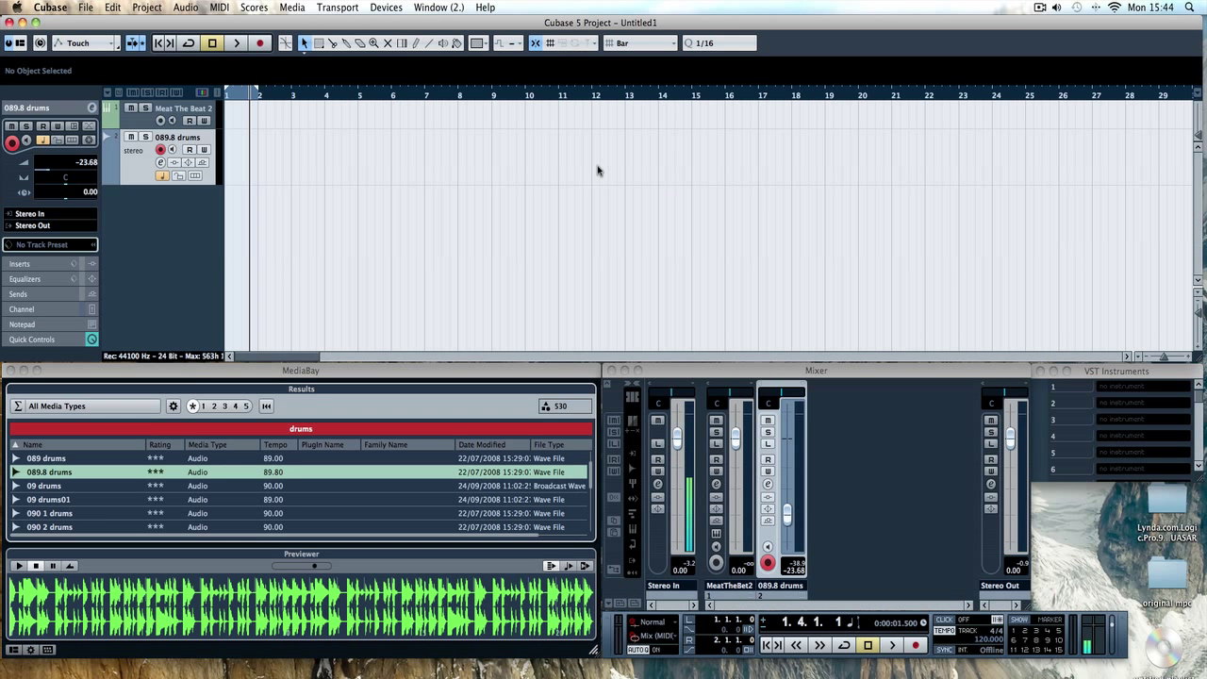
mouse_move(524, 217)
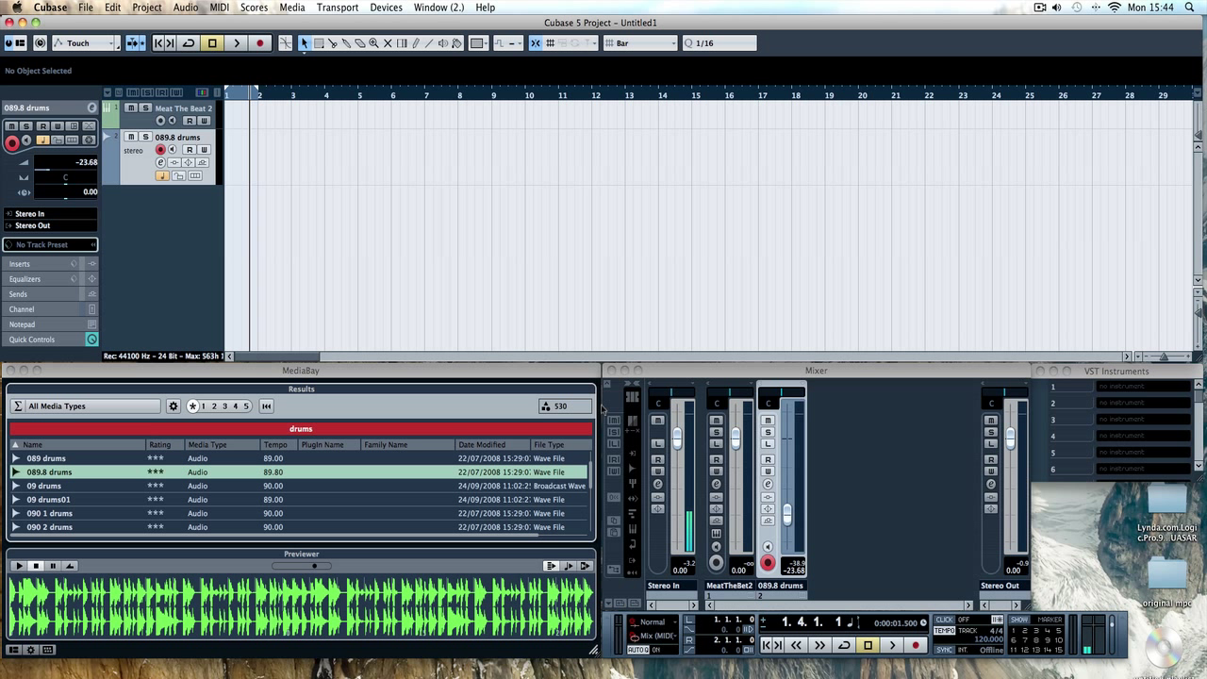
mouse_move(69, 397)
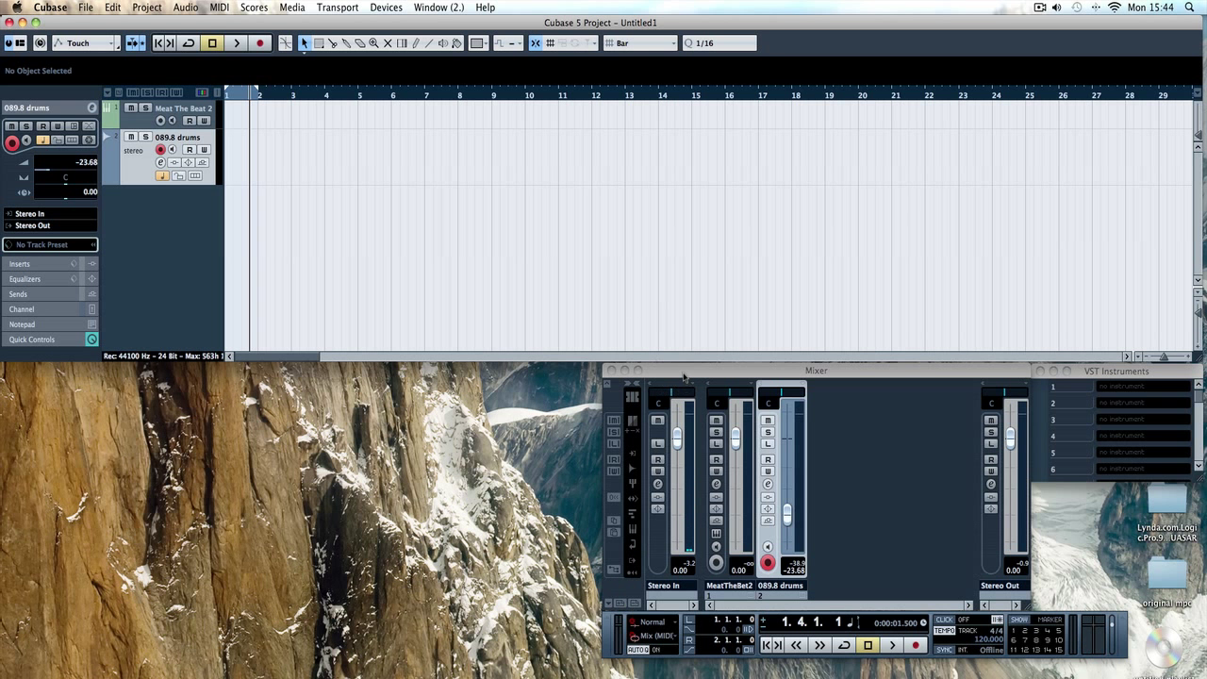
Drag the Mixer to the left edge and open the VST Performance meter
left_click_drag(816, 370, 217, 370)
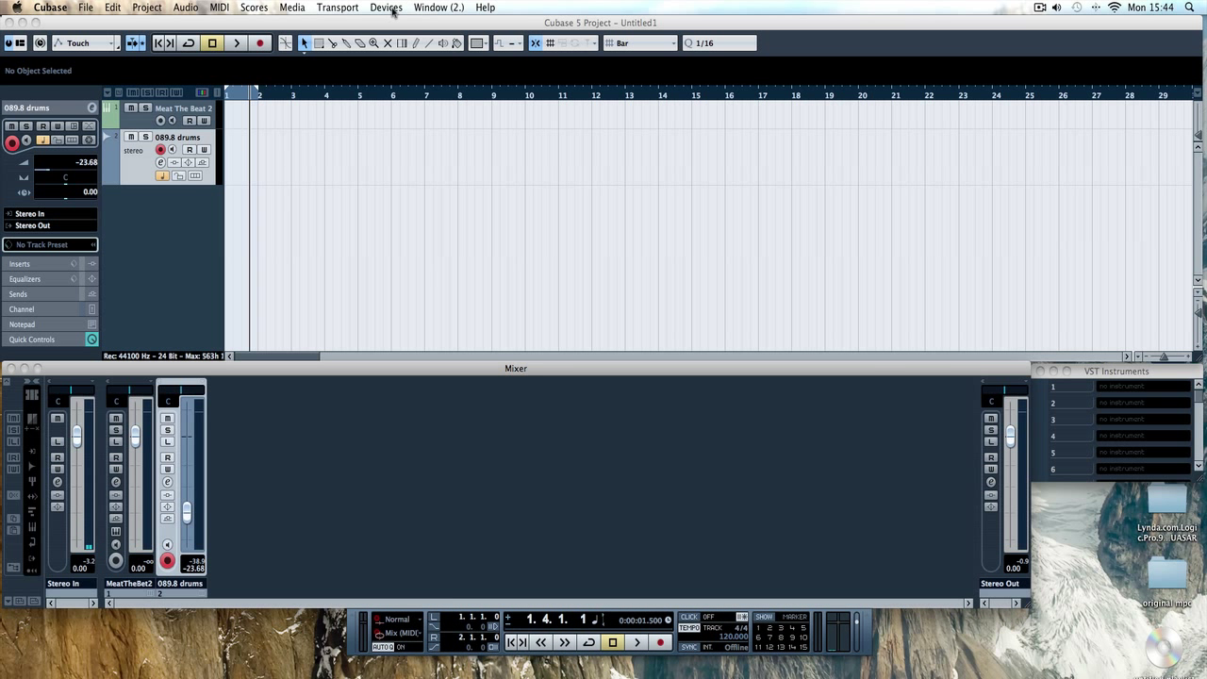
left_click(386, 8)
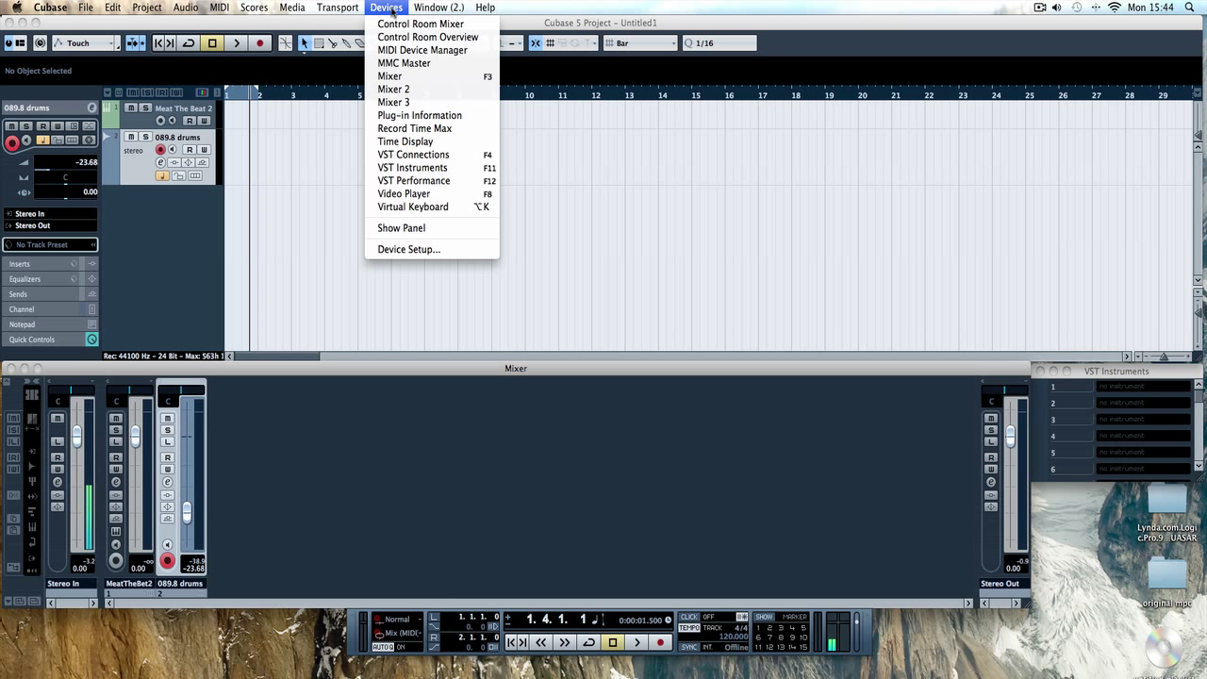
mouse_move(390, 76)
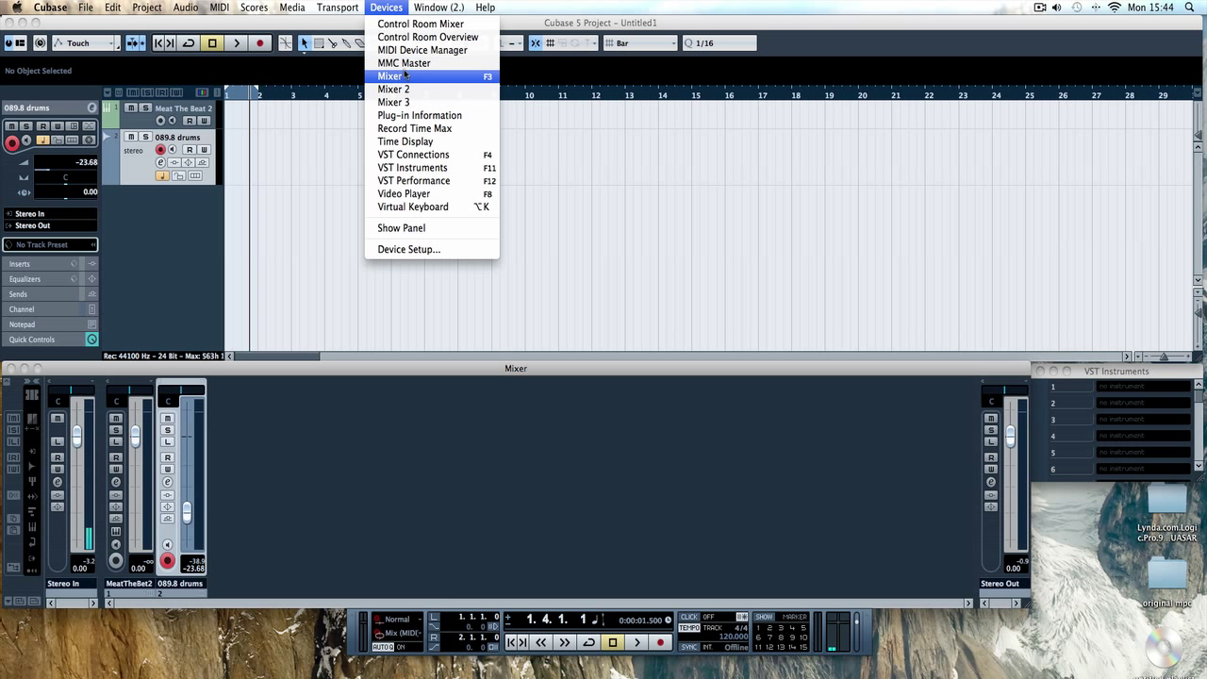
mouse_move(430, 265)
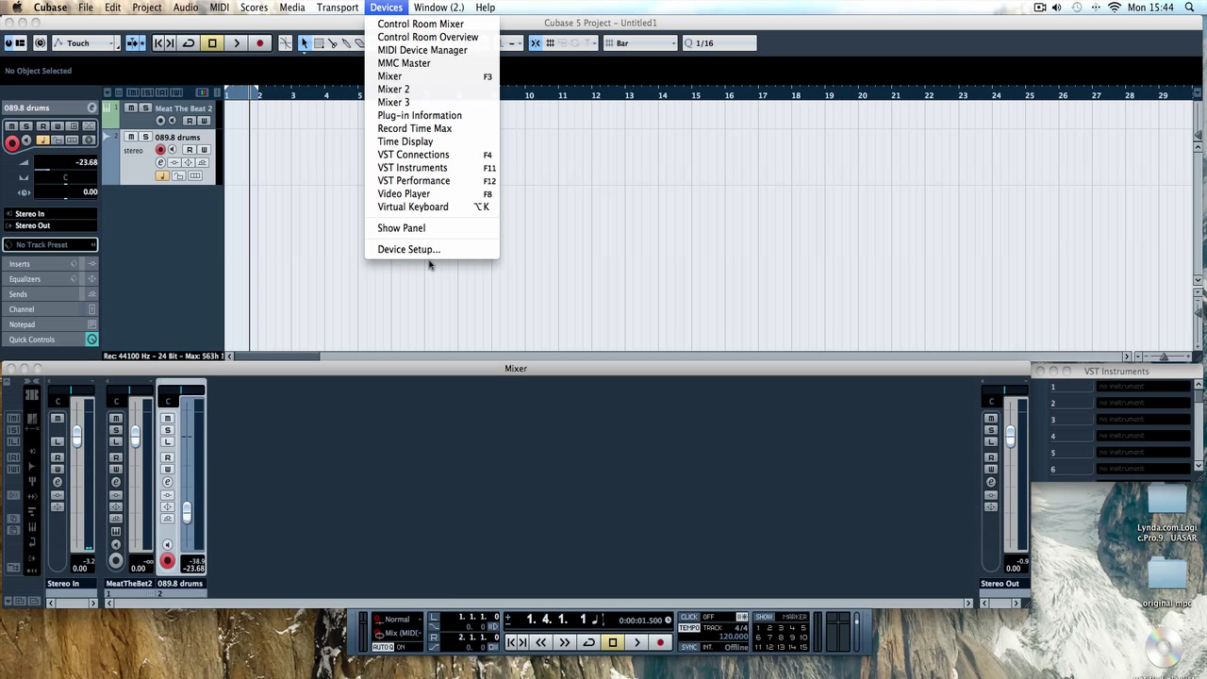
mouse_move(413, 180)
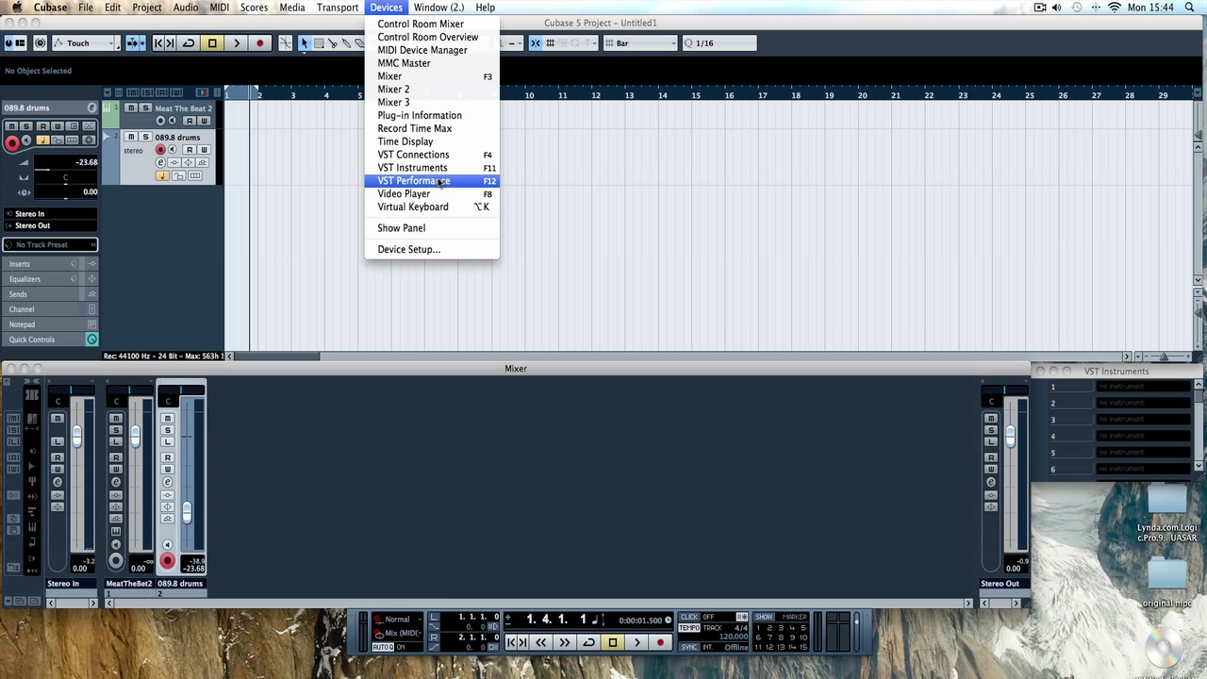
left_click(413, 181)
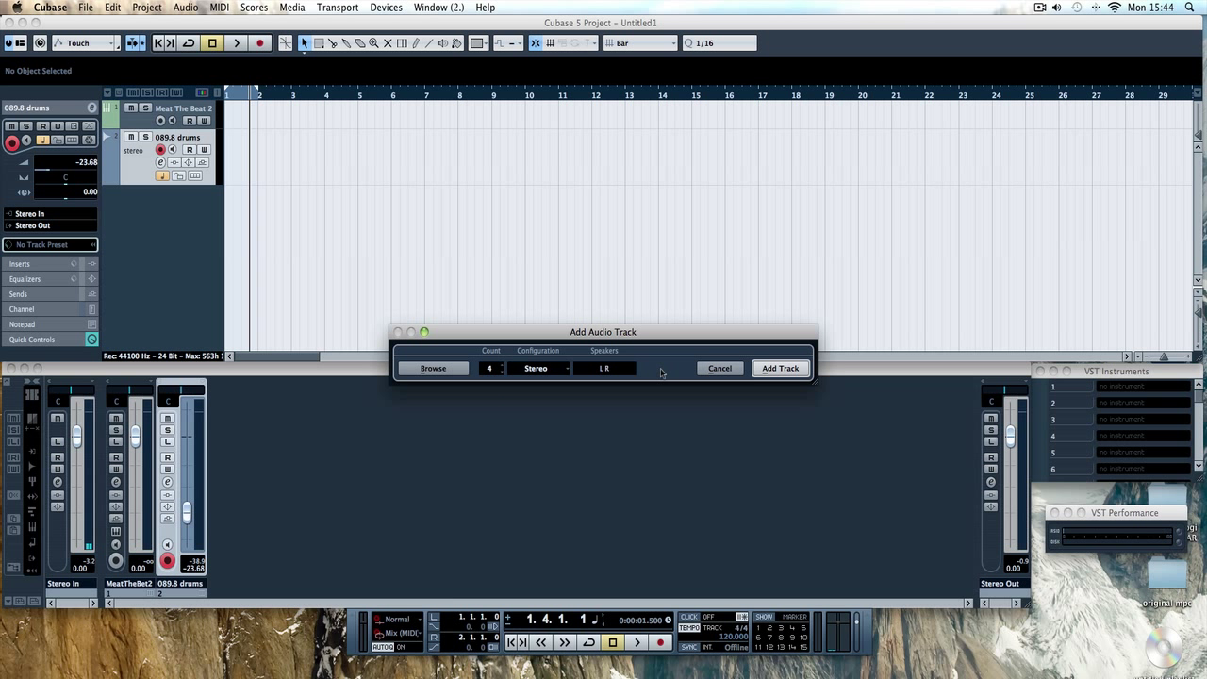
Add four stereo audio tracks, Audio 02 through Audio 05
left_click(780, 368)
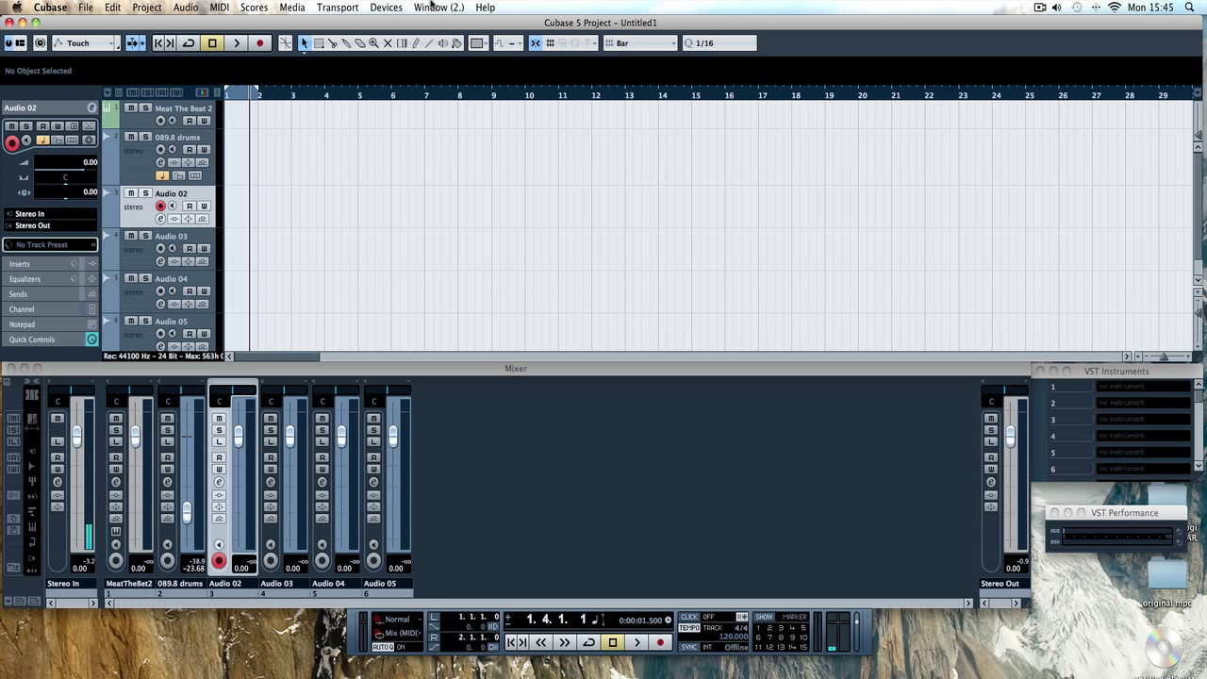
left_click(438, 7)
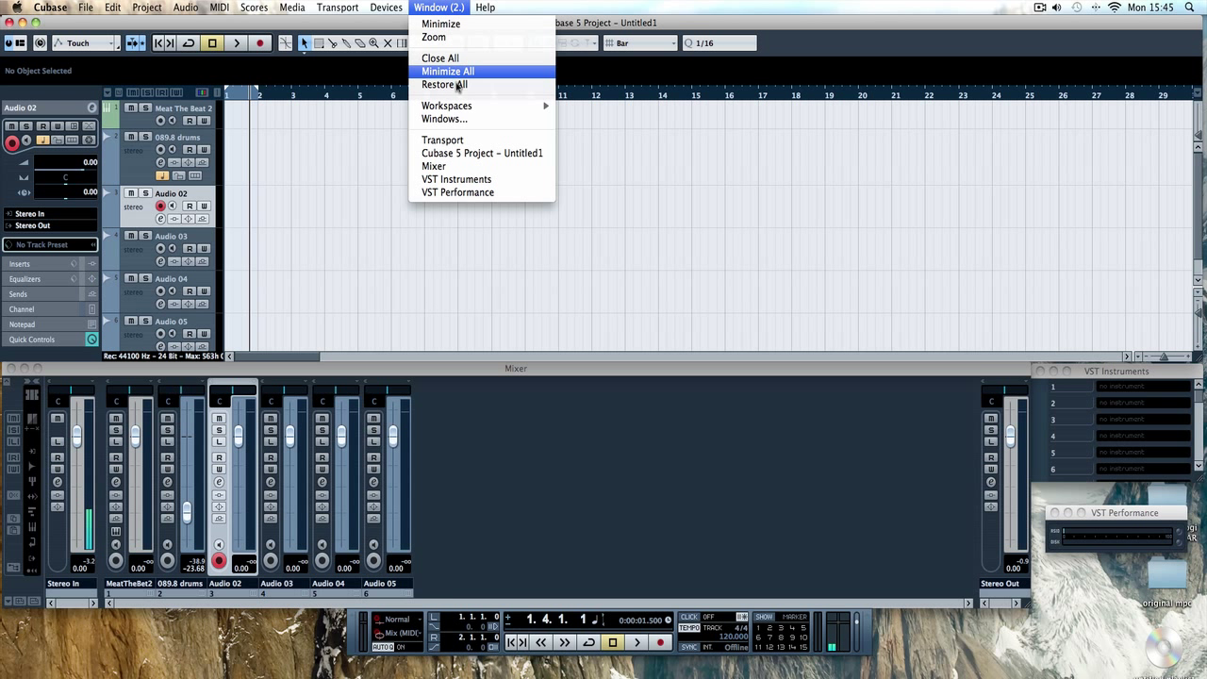
mouse_move(446, 104)
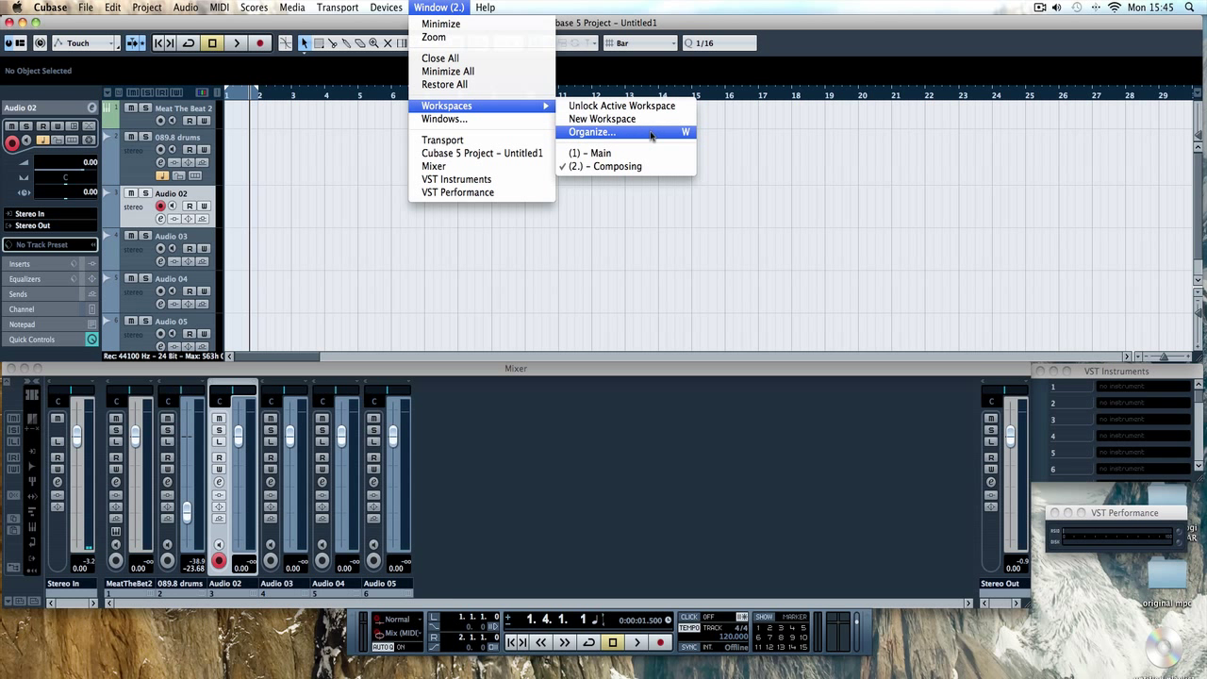
Create a workspace named 'Mixing' from the current layout and lock it
left_click(603, 119)
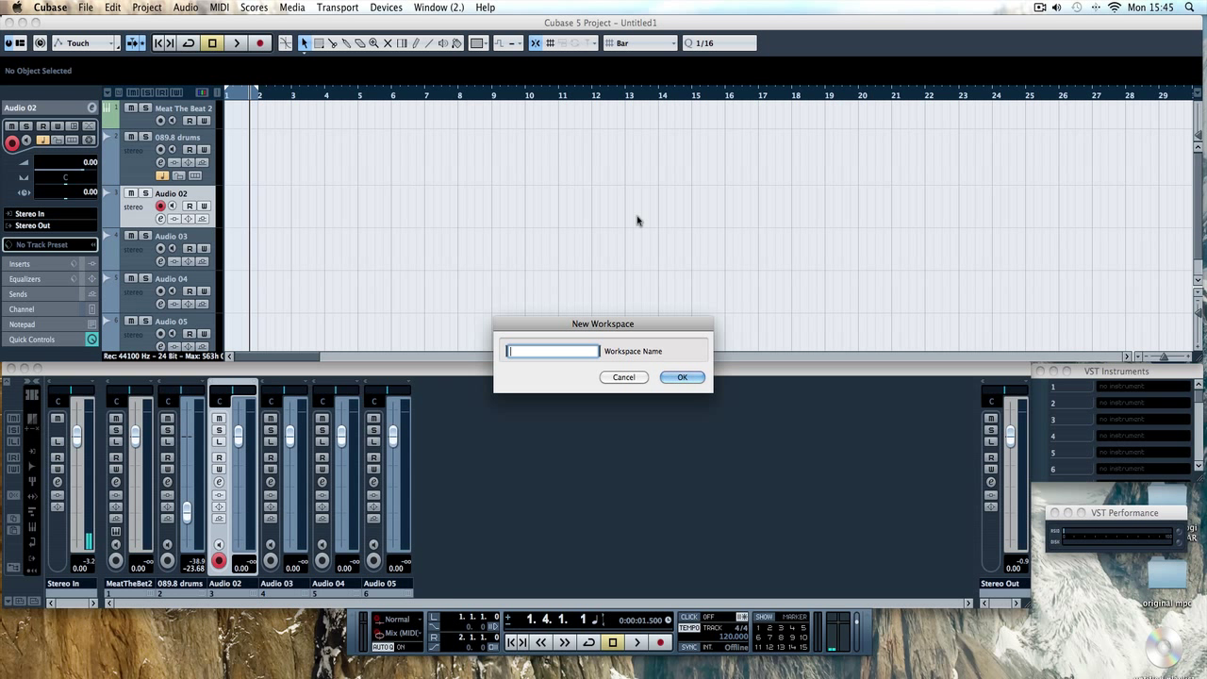
type("Mixin")
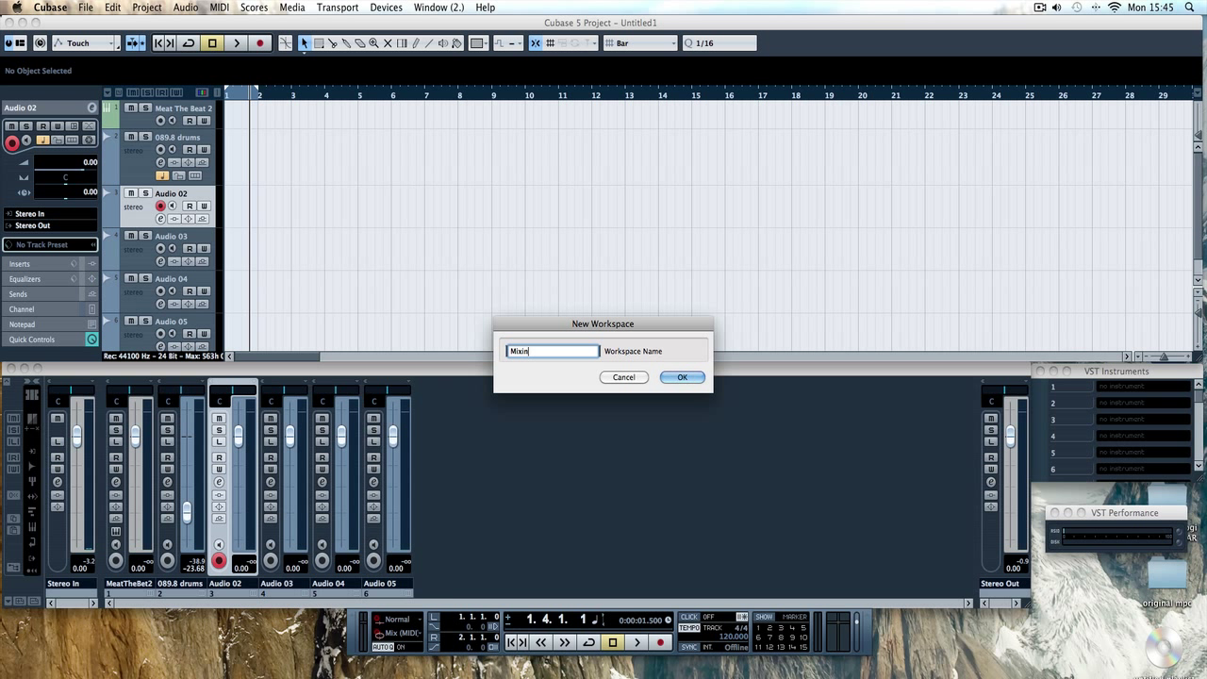
left_click(682, 377)
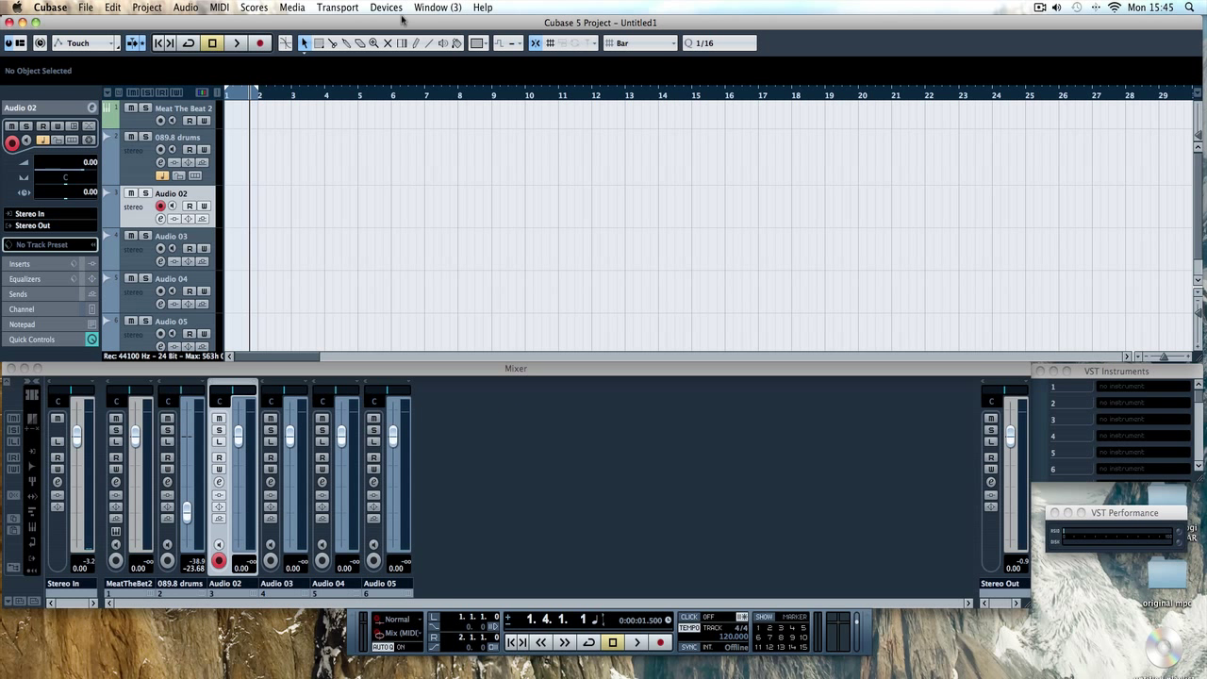
left_click(438, 7)
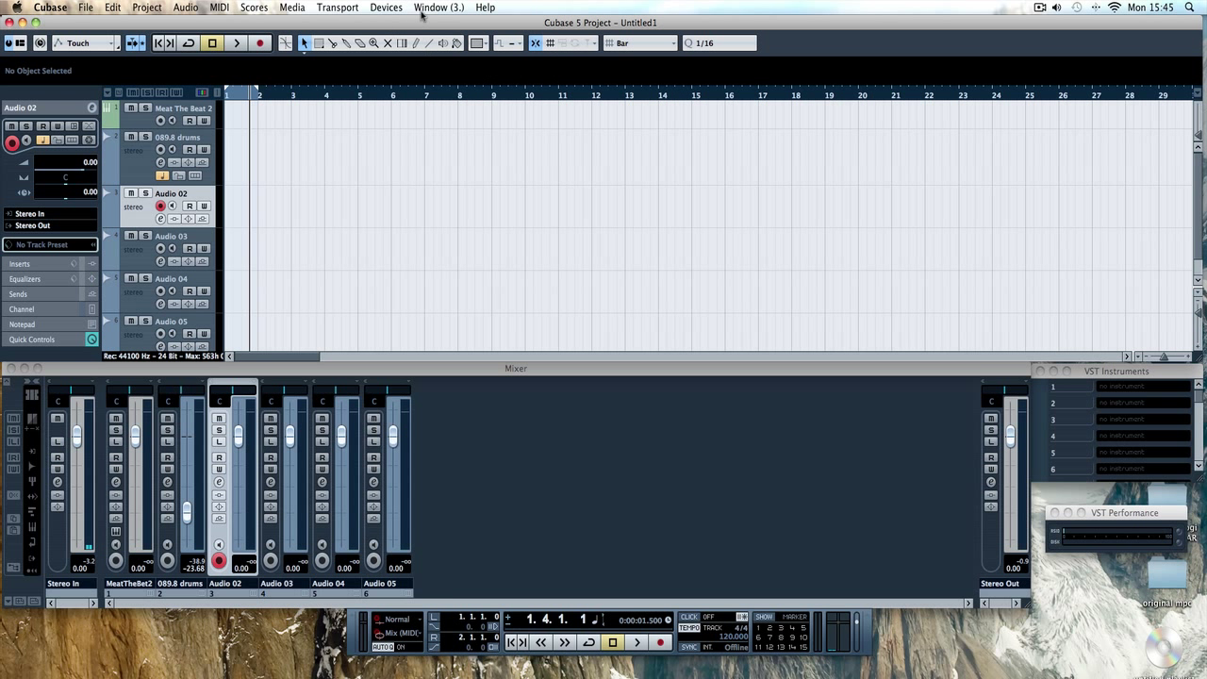
left_click(439, 7)
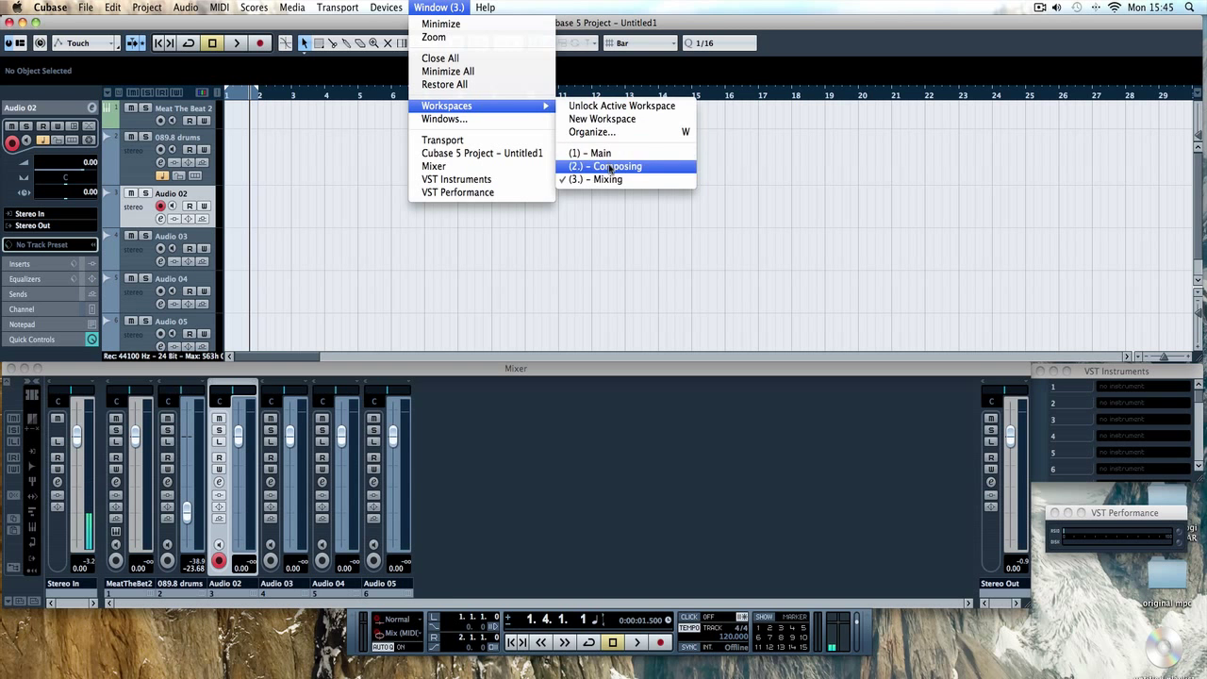
left_click(611, 166)
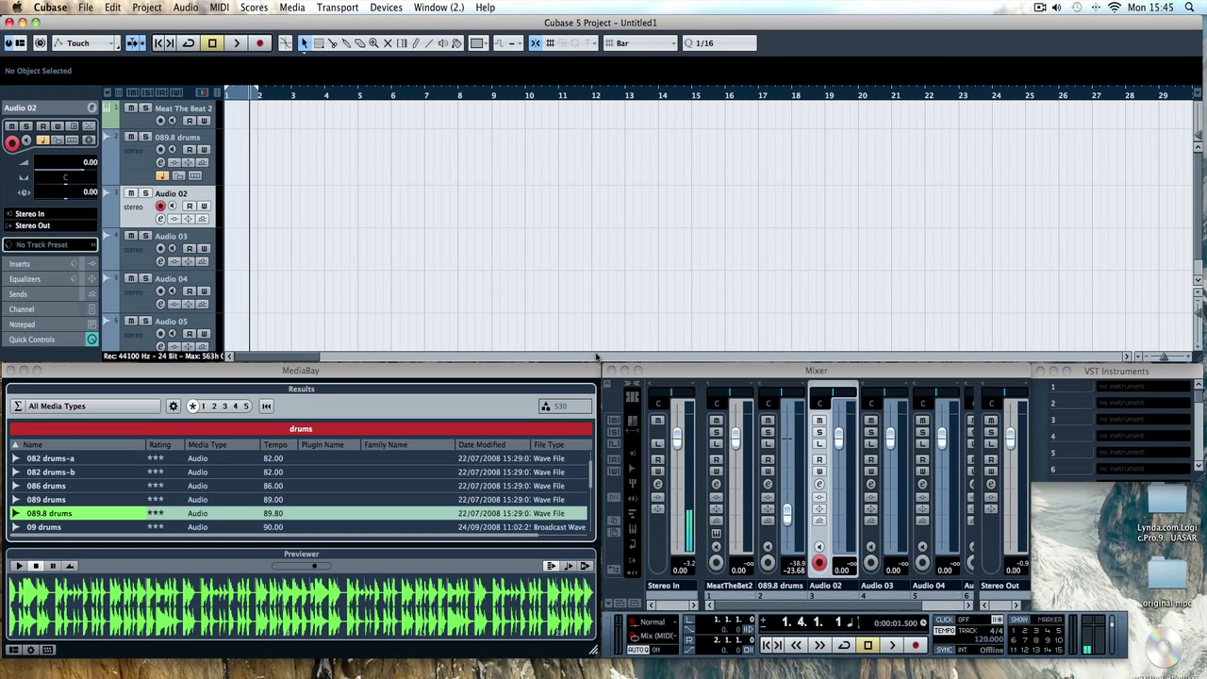
left_click(439, 7)
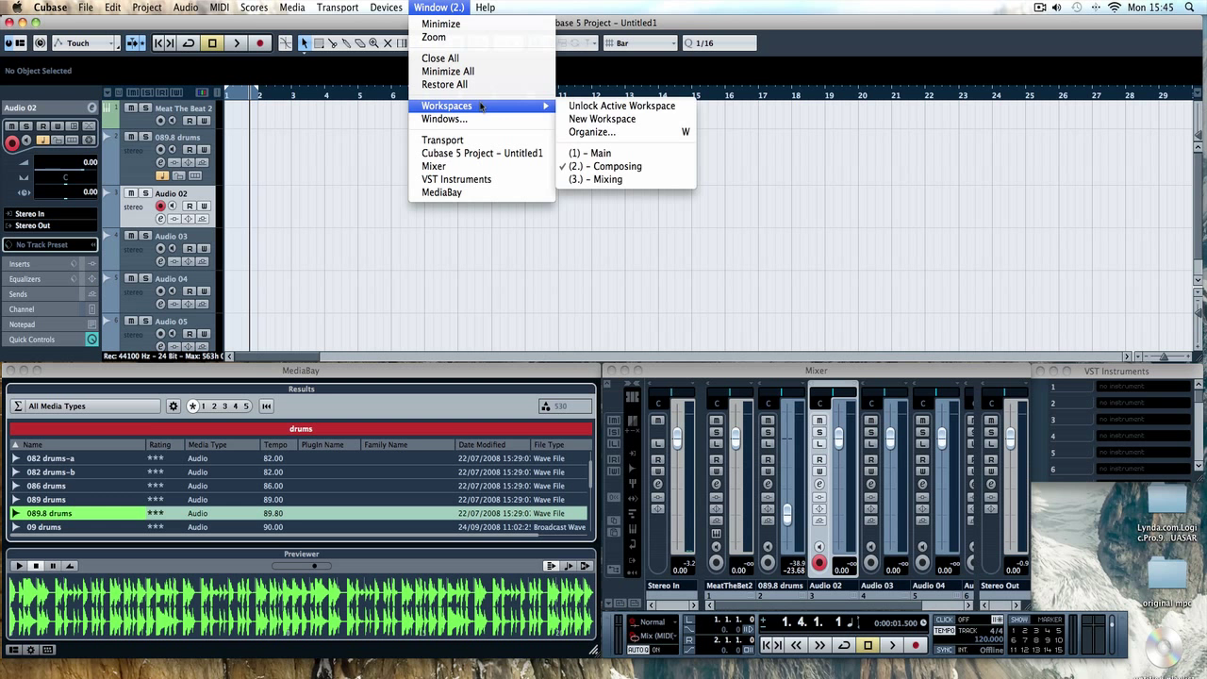
mouse_move(600, 179)
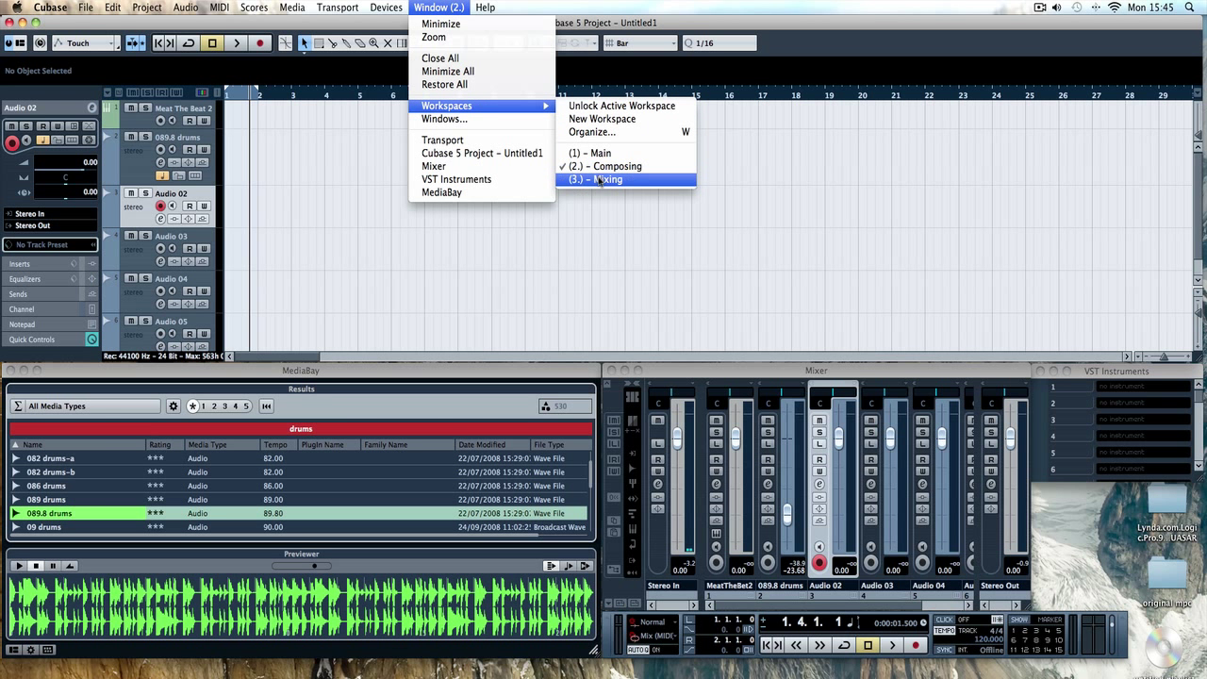
left_click(600, 179)
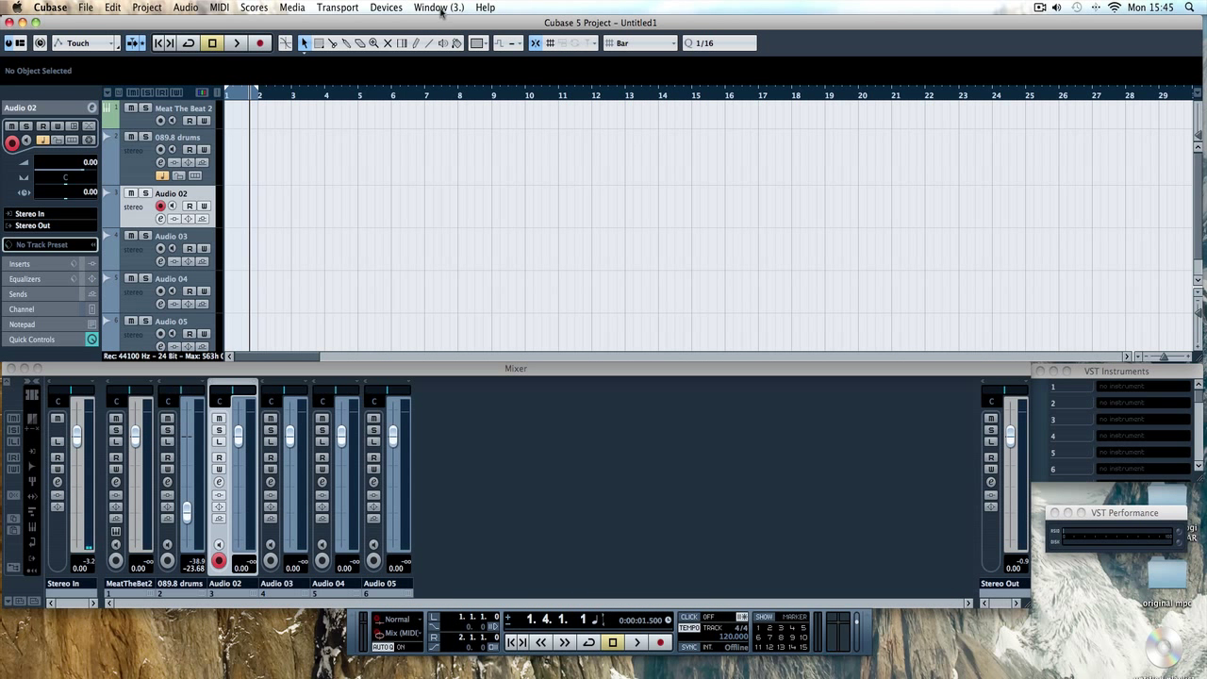
left_click(438, 8)
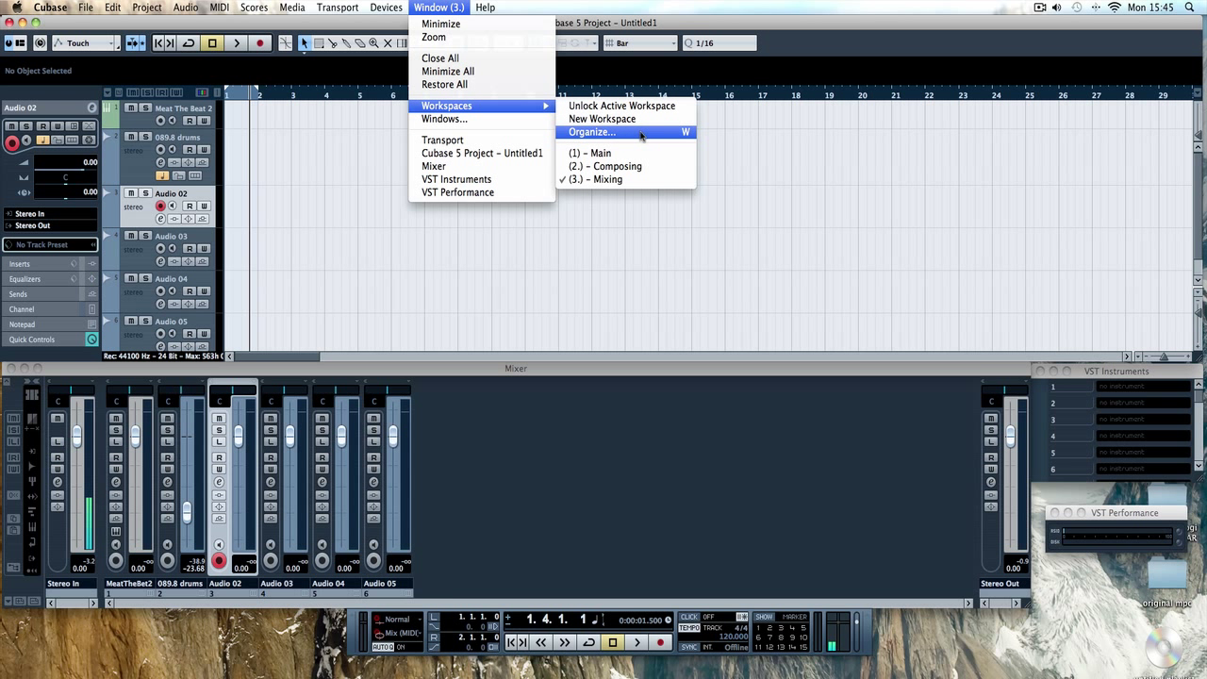
Add the locked Mixing workspace to the global workspace presets and confirm the organizer
left_click(591, 132)
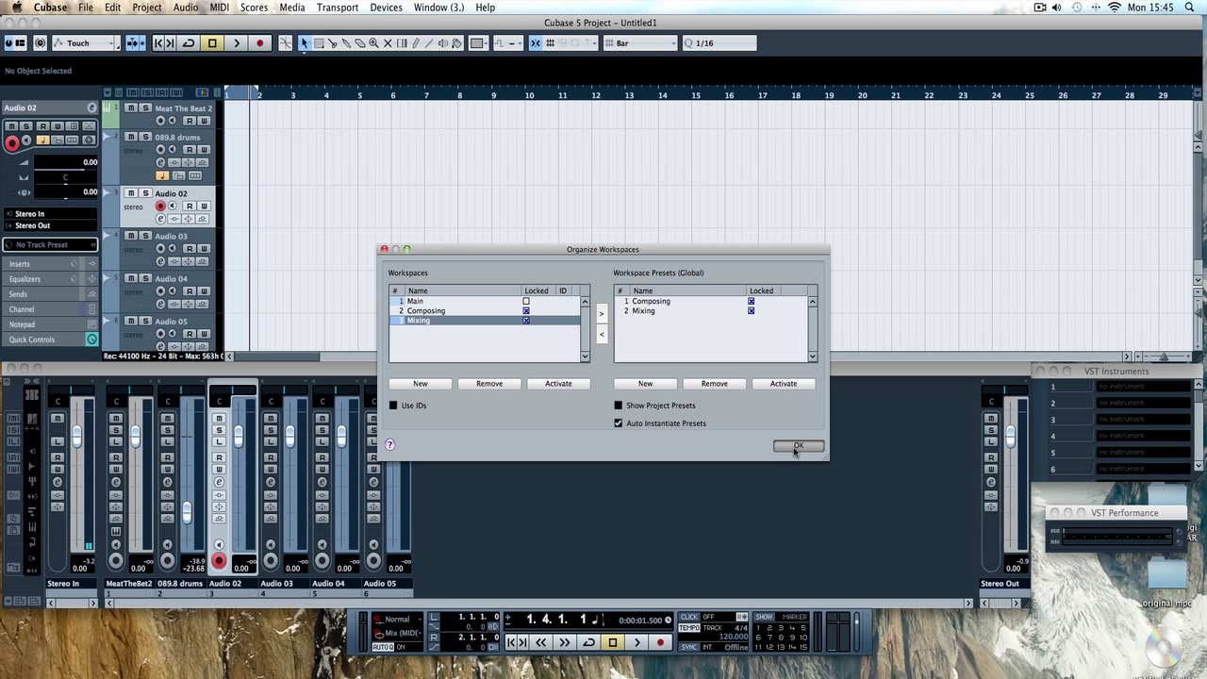
left_click(797, 445)
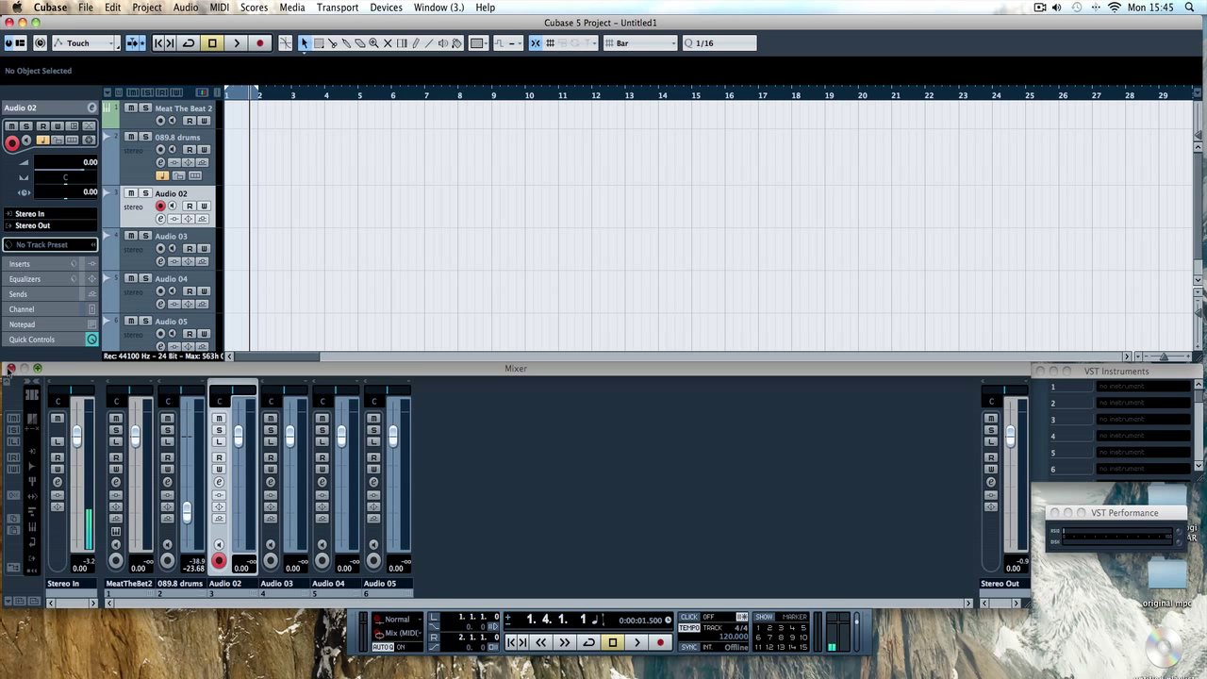